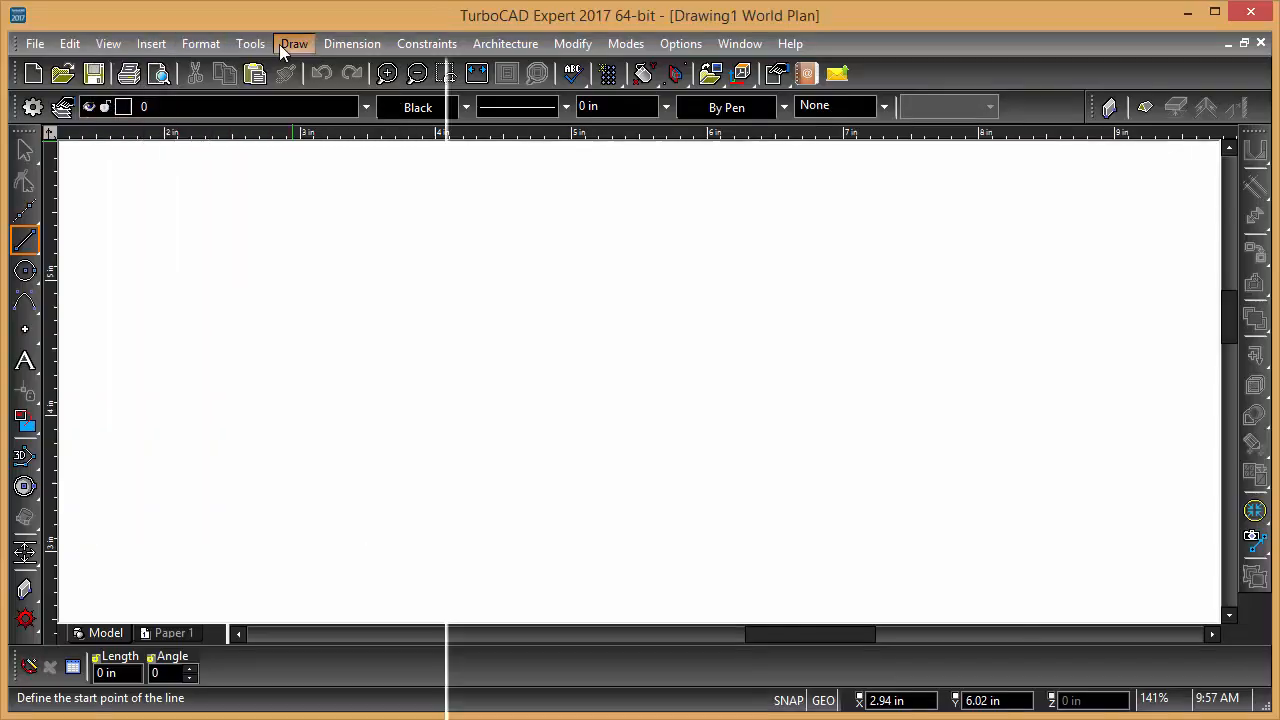
click(250, 44)
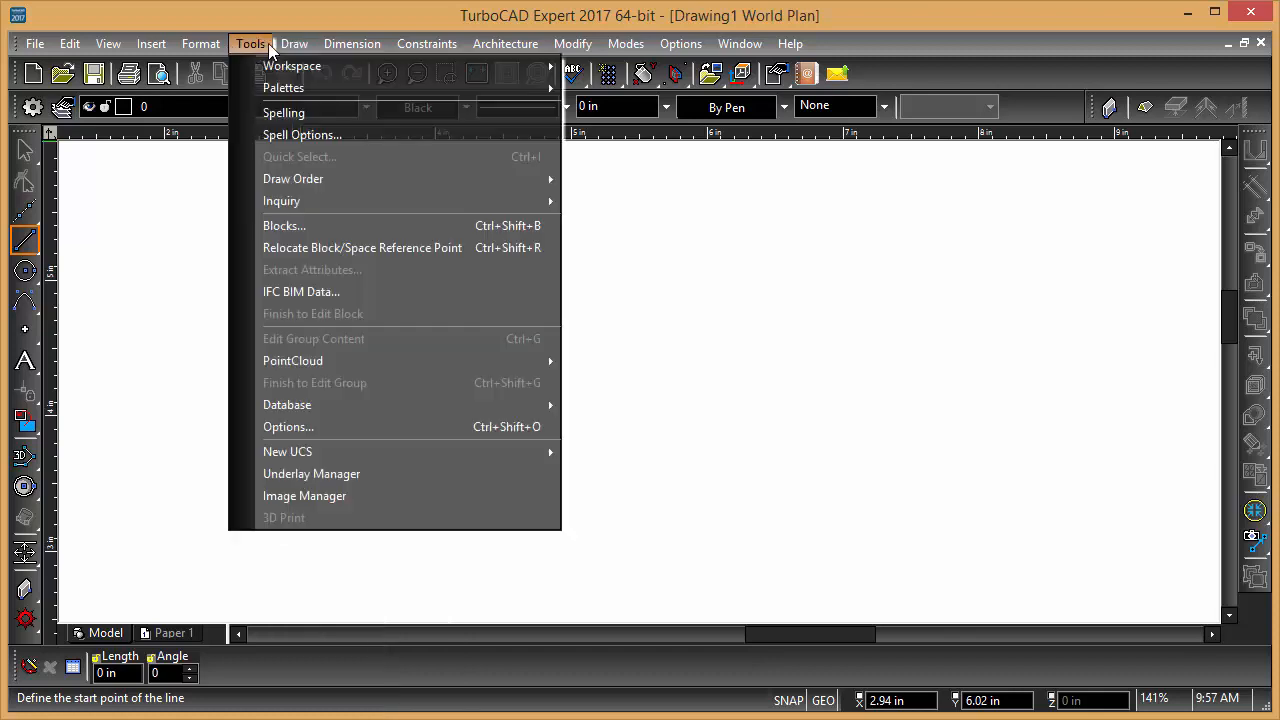
mouse_move(312, 472)
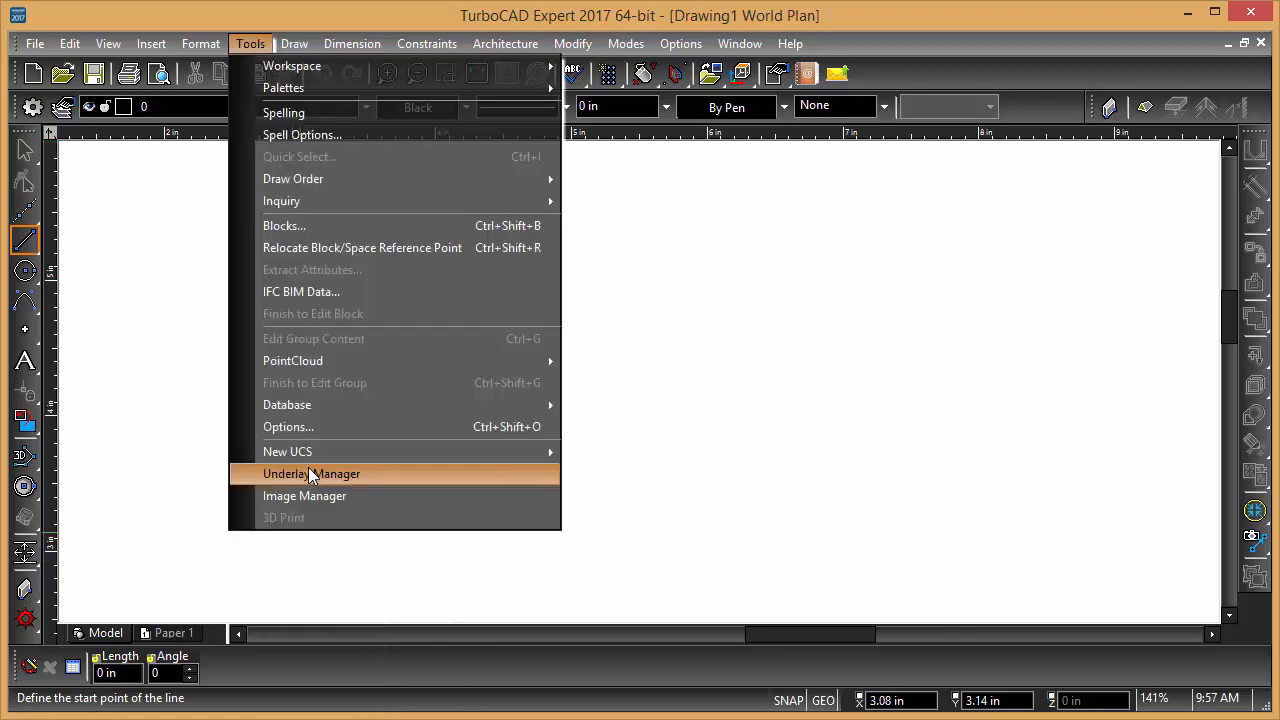
click(312, 472)
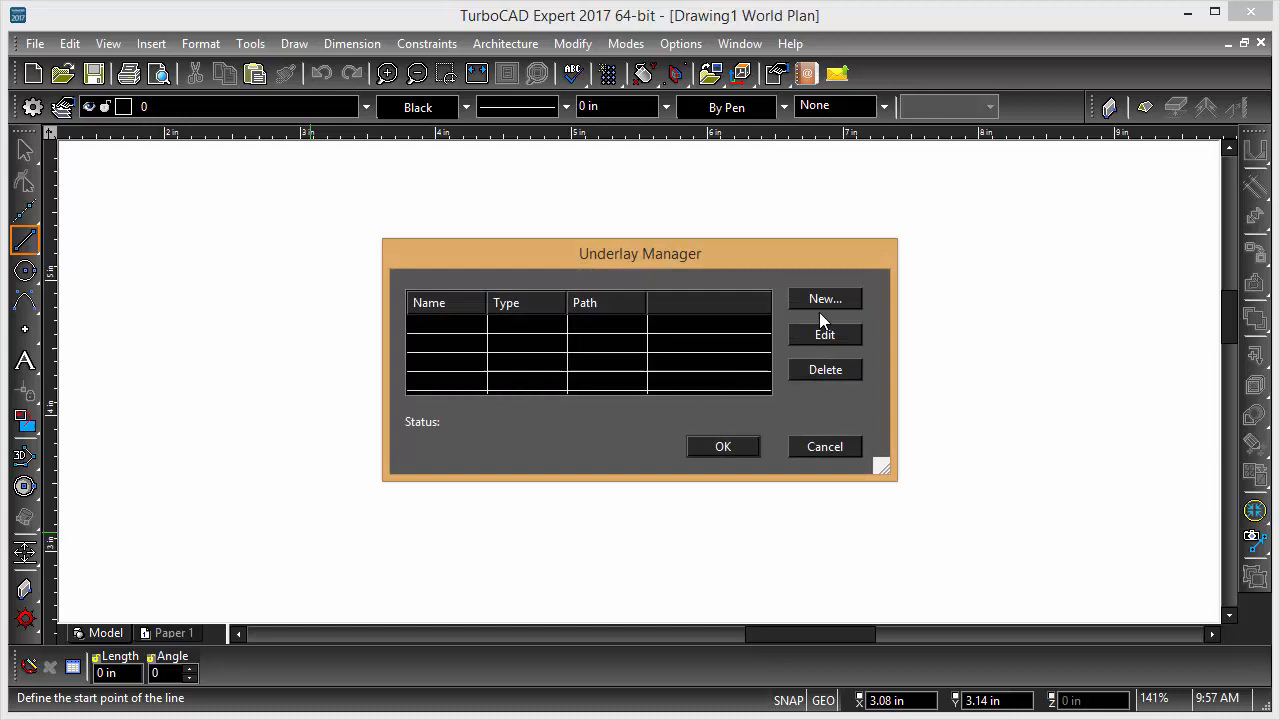
click(824, 300)
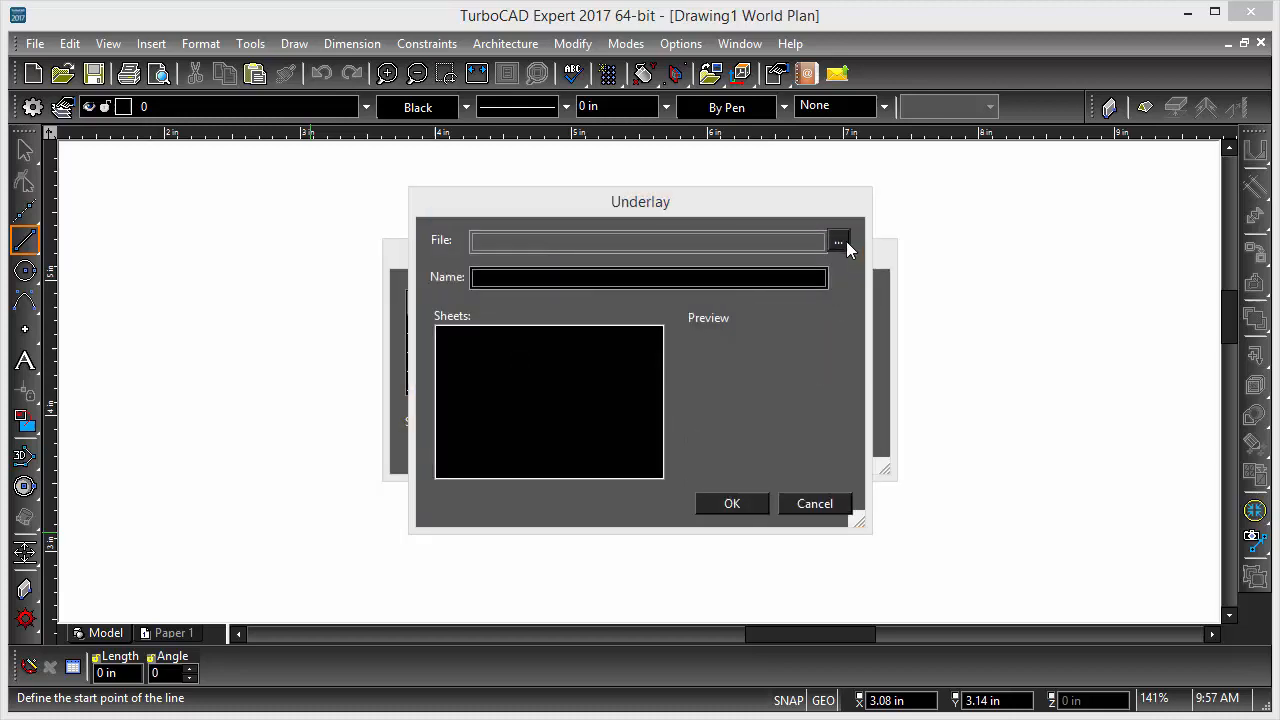
click(838, 240)
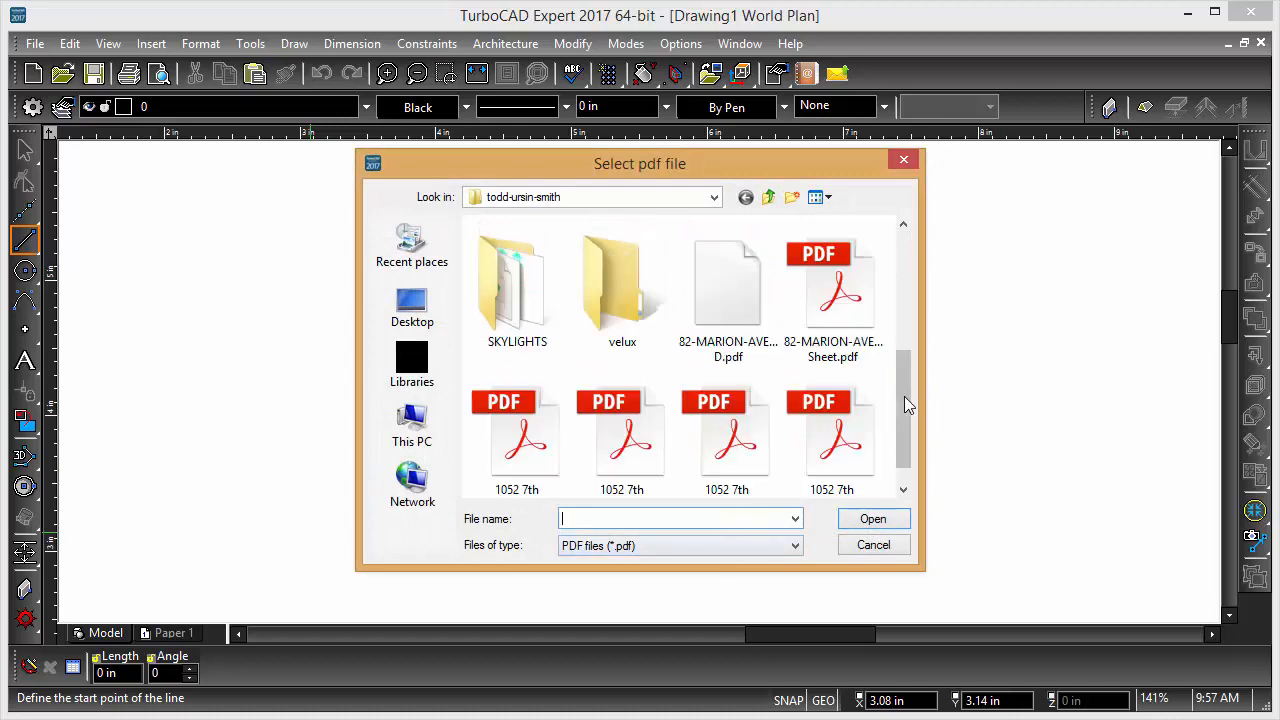
click(728, 280)
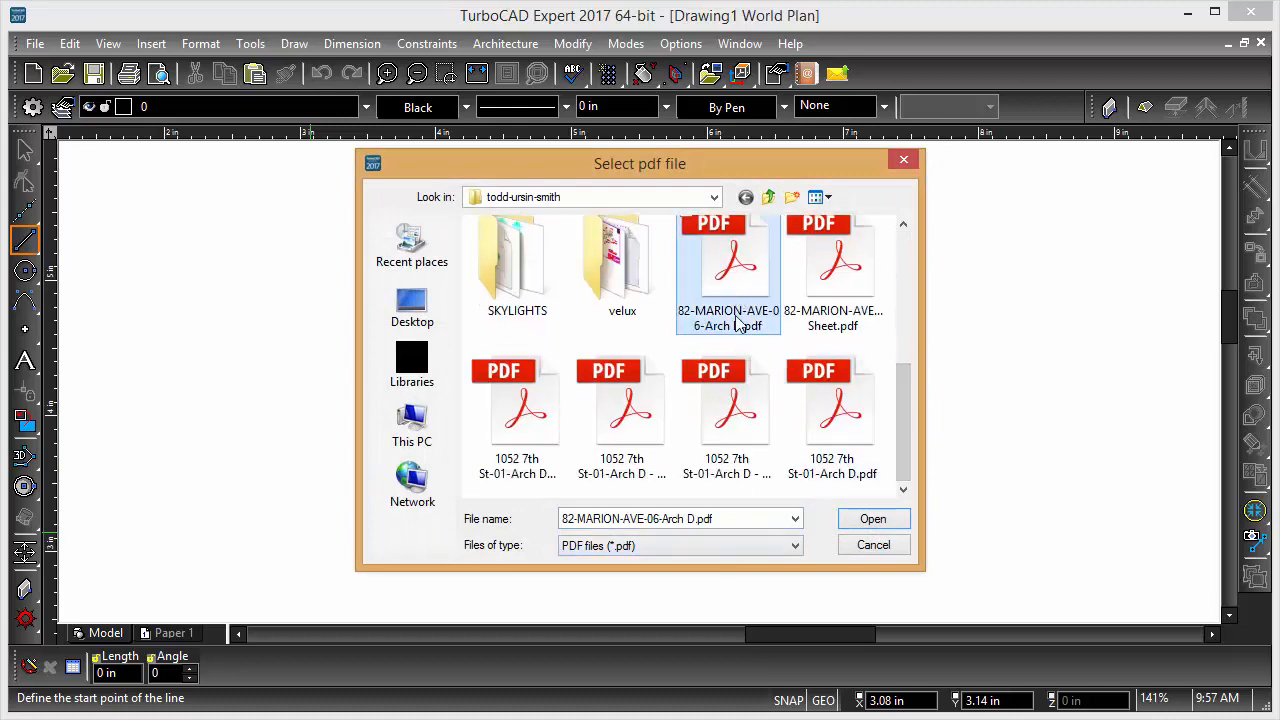
click(872, 518)
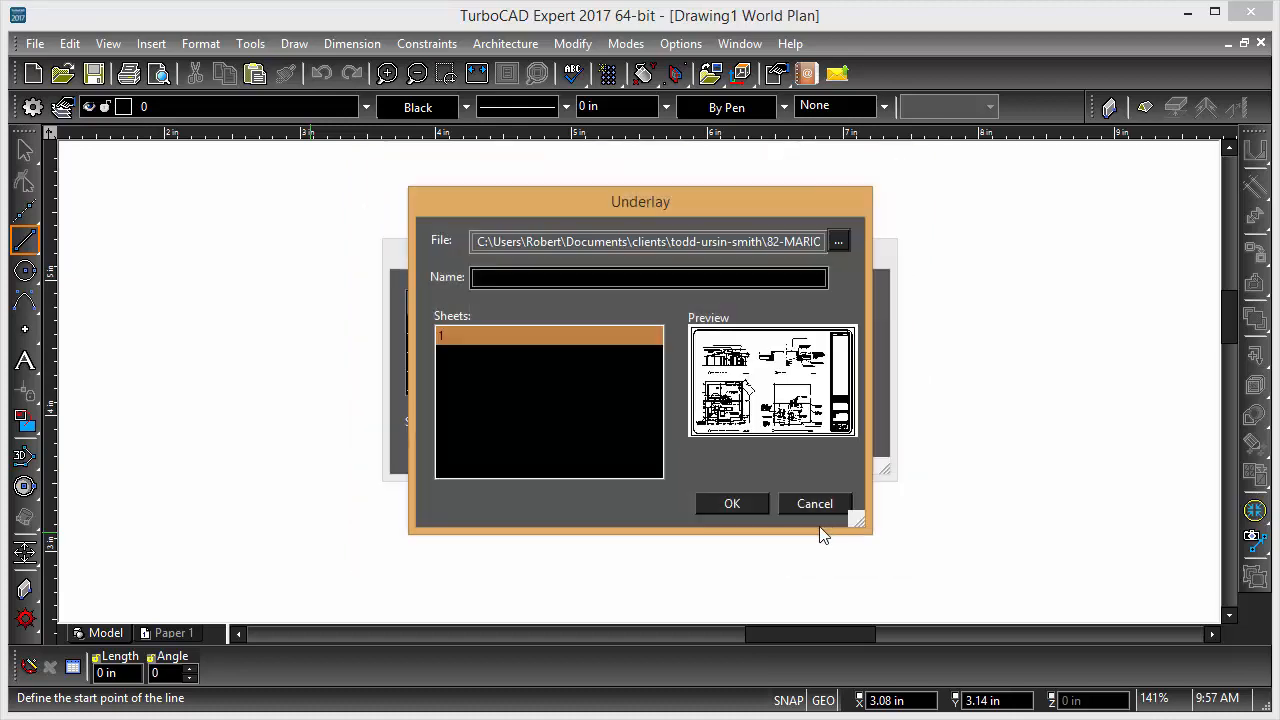
mouse_move(480, 296)
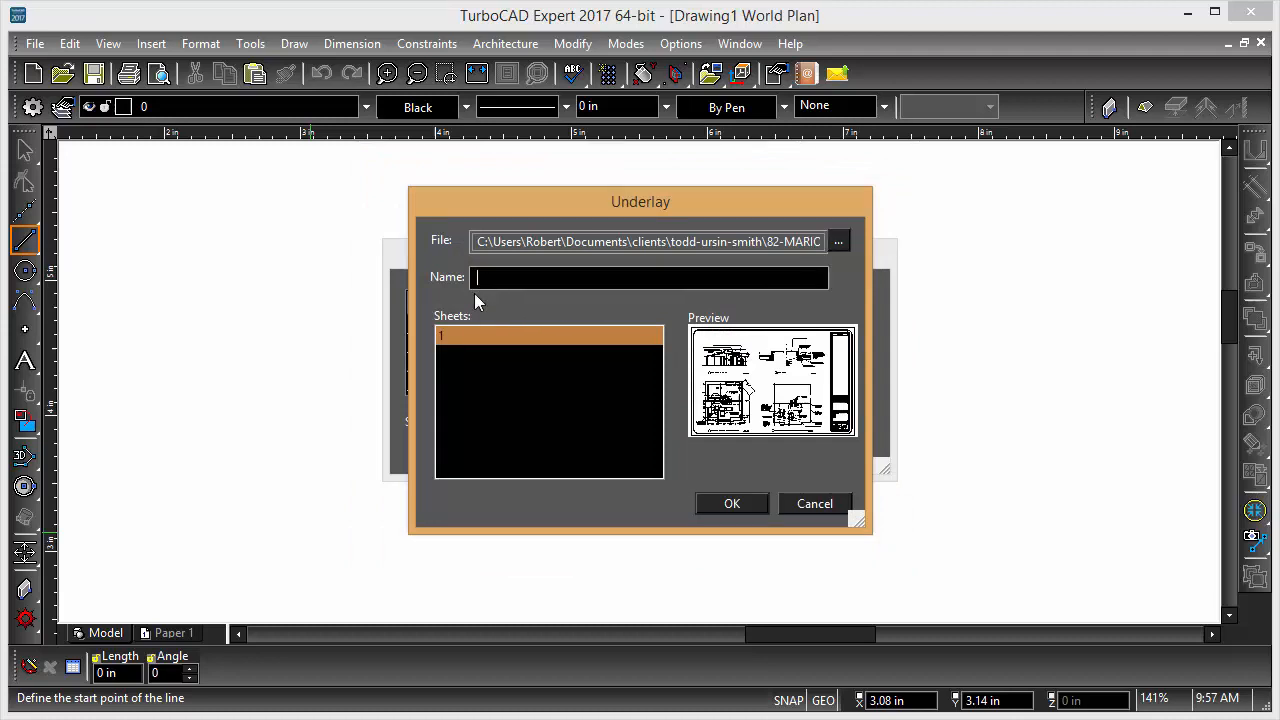
- Name the underlay 'my pdf', confirm it and close the Underlay Manager
text(my pdf)
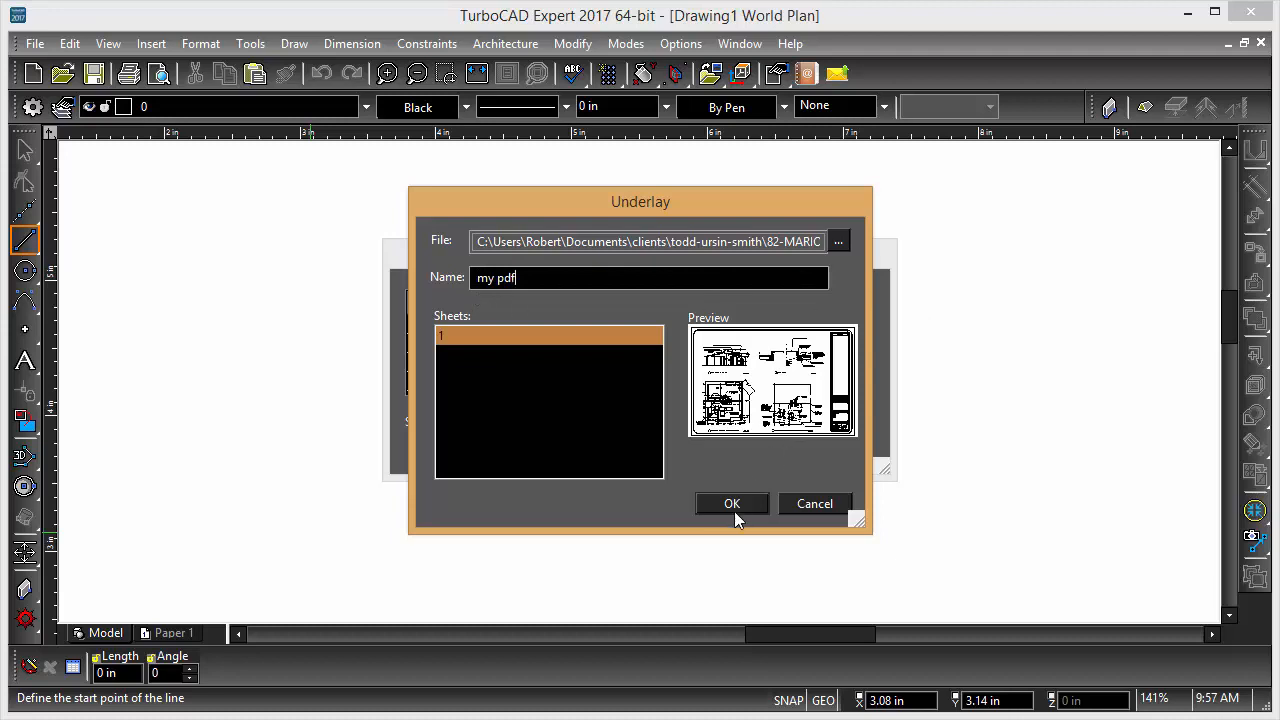
click(732, 504)
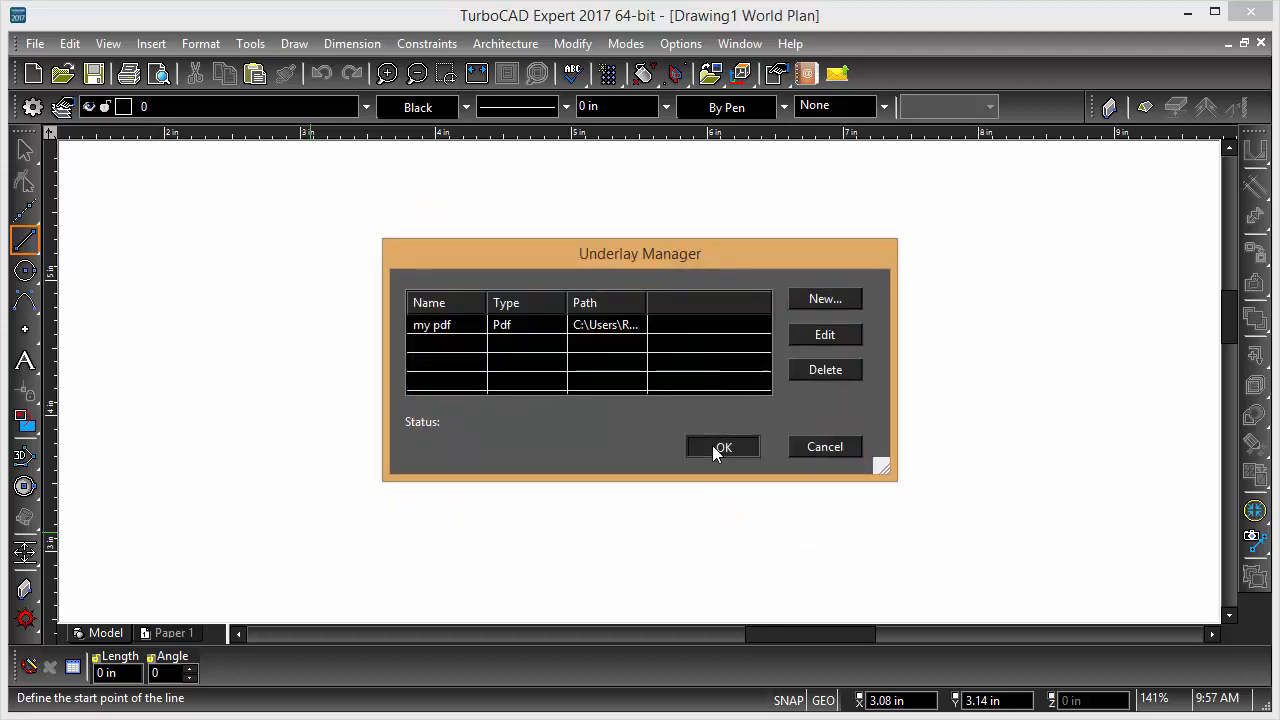
click(724, 448)
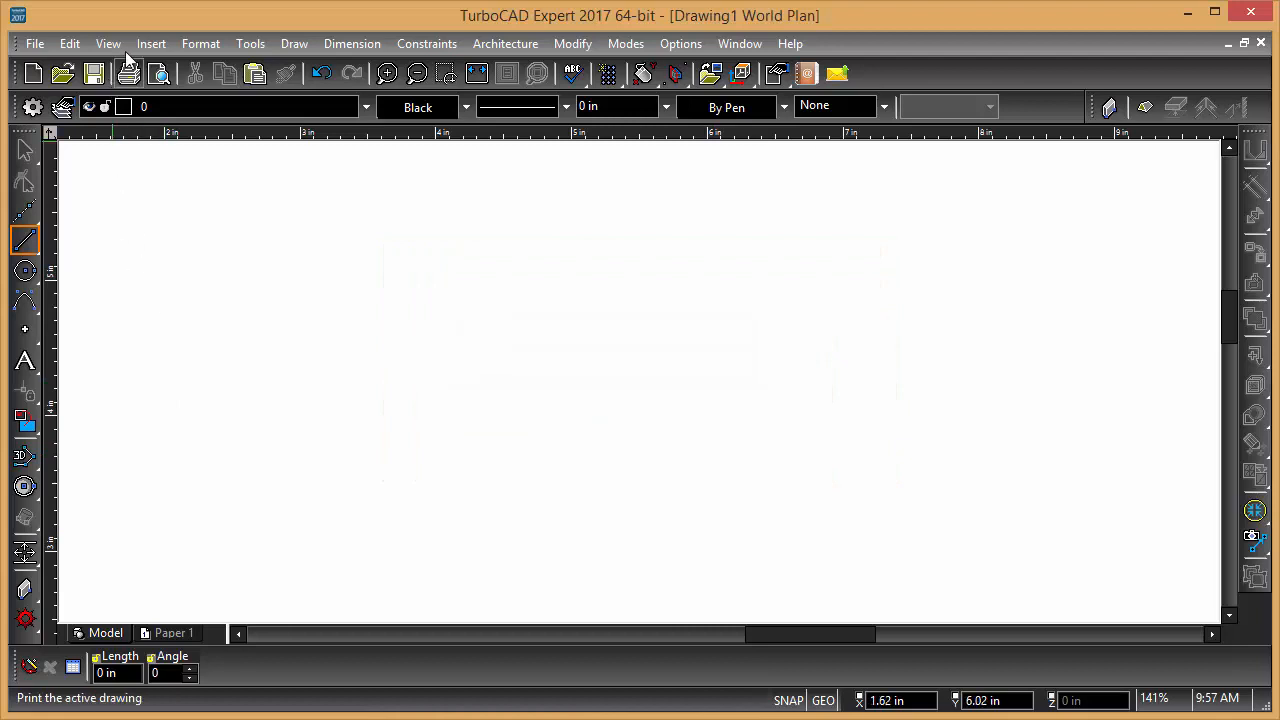
- Insert the 'my pdf' underlay onto the page and zoom out to see the small sheet
click(152, 44)
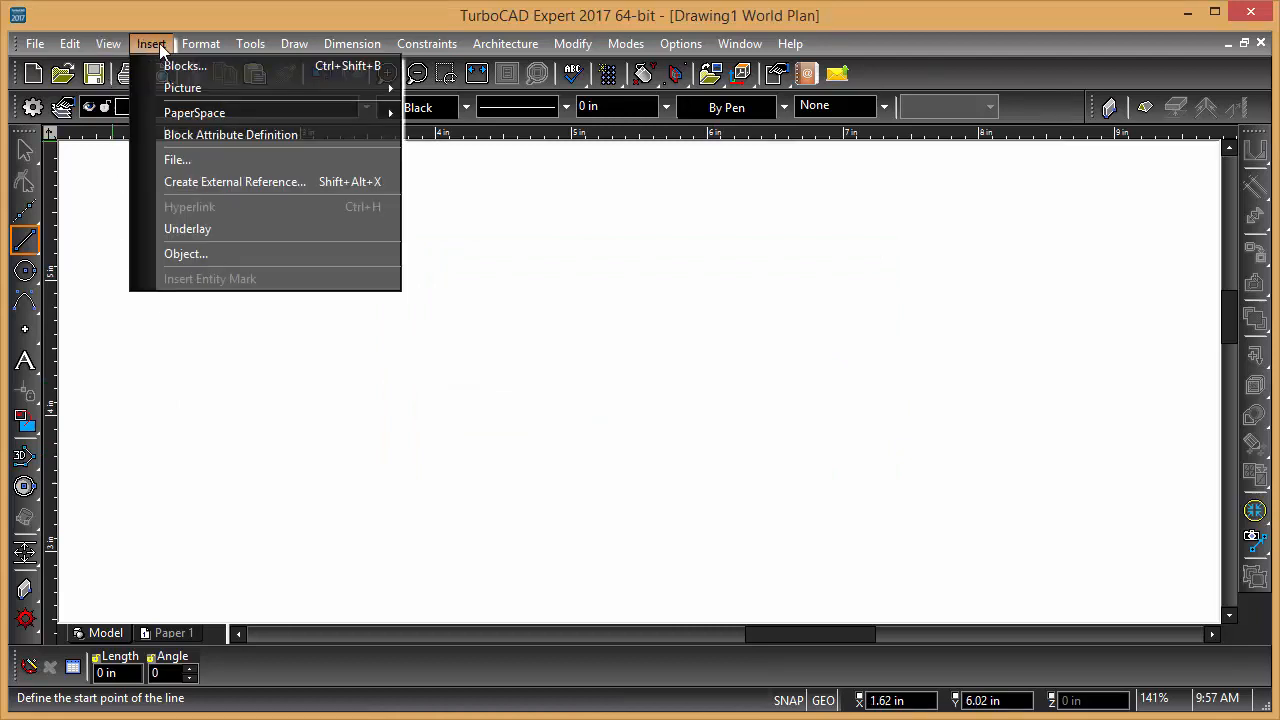
click(188, 228)
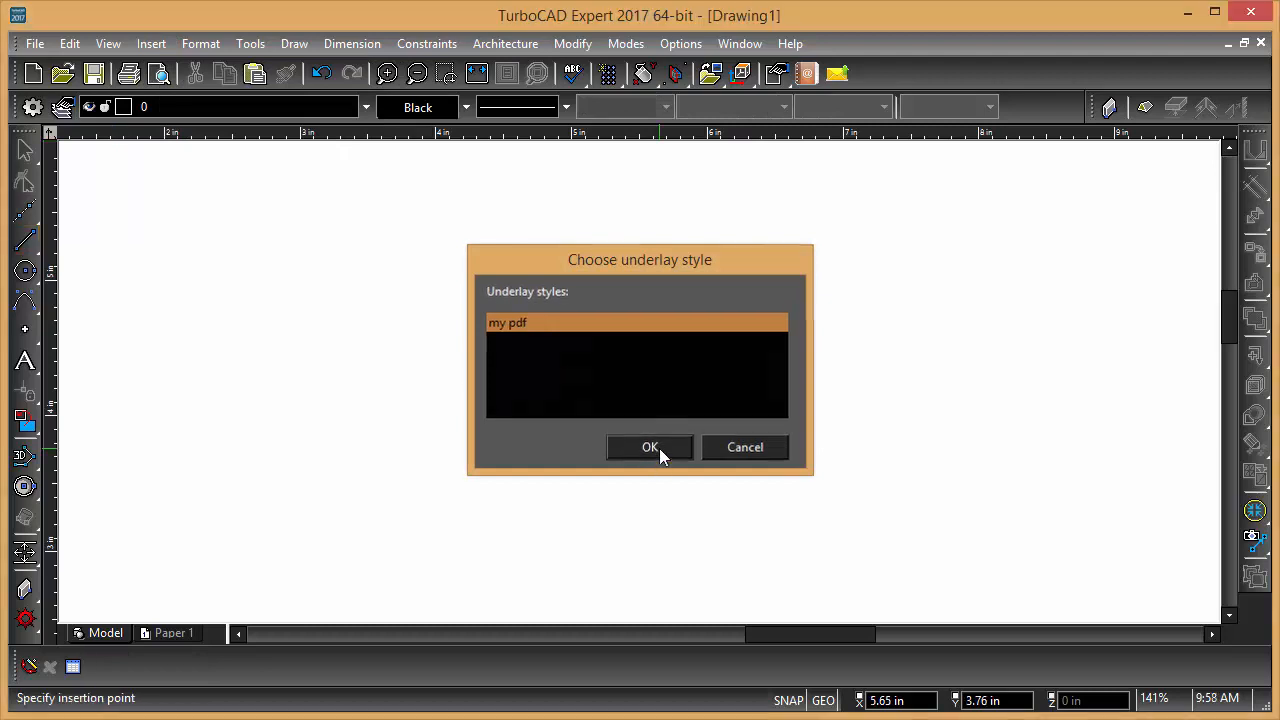
click(650, 448)
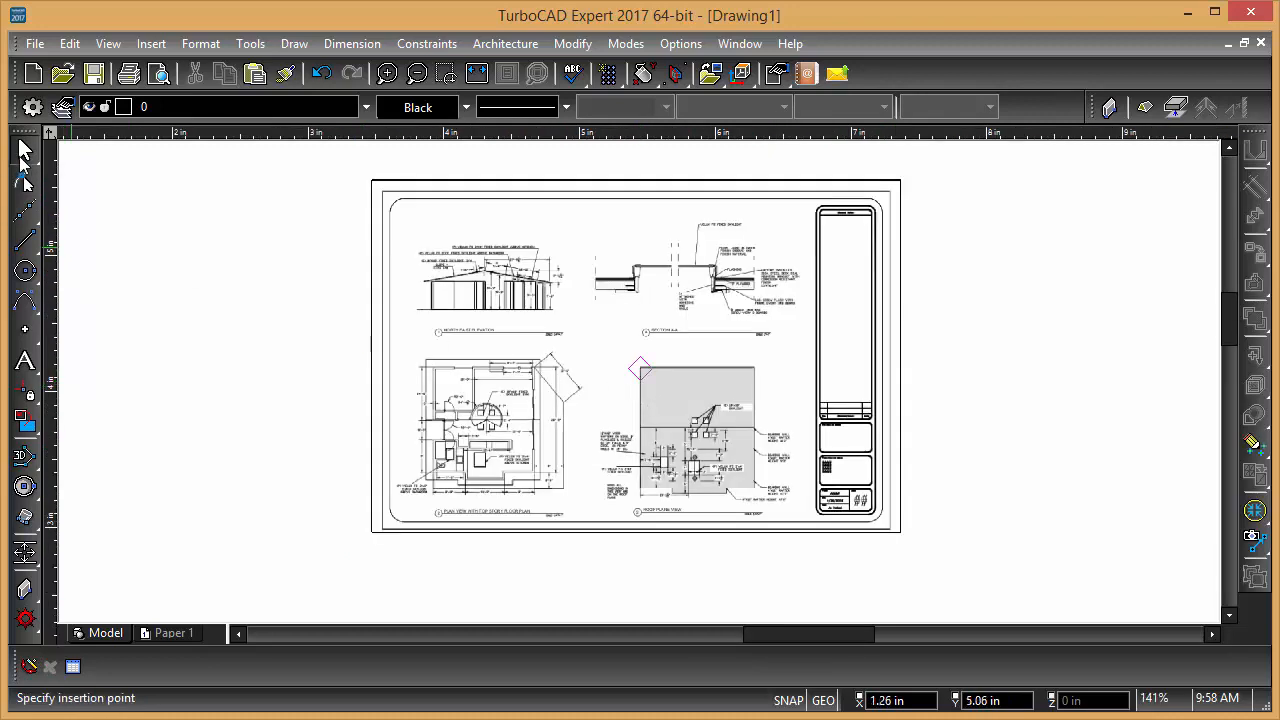
click(24, 148)
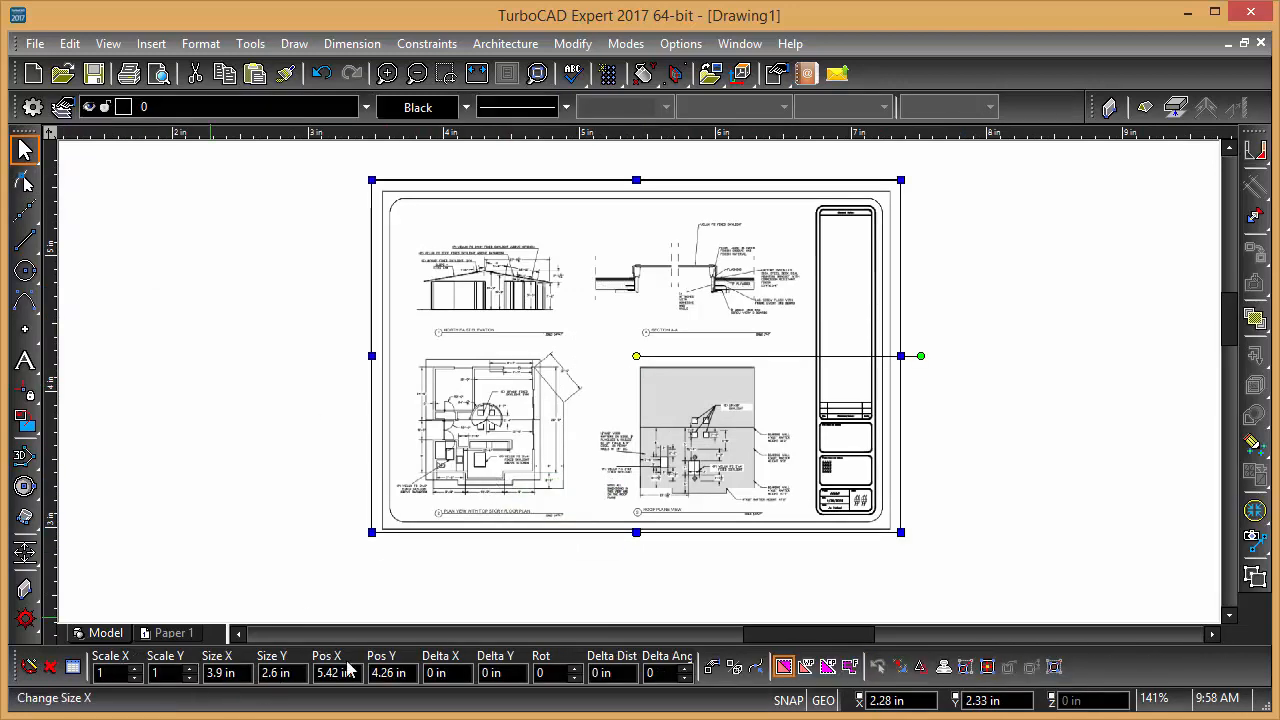
click(556, 524)
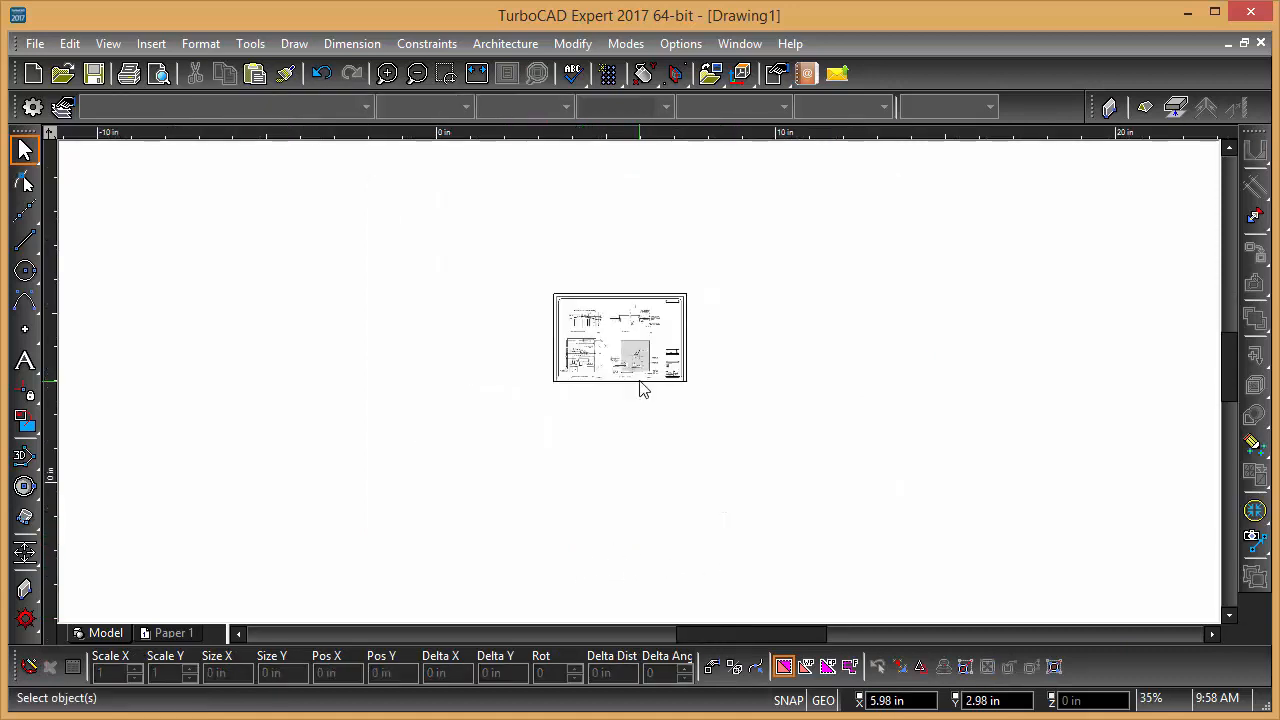
- Draw a long straight reference line below the placed sheet
click(24, 244)
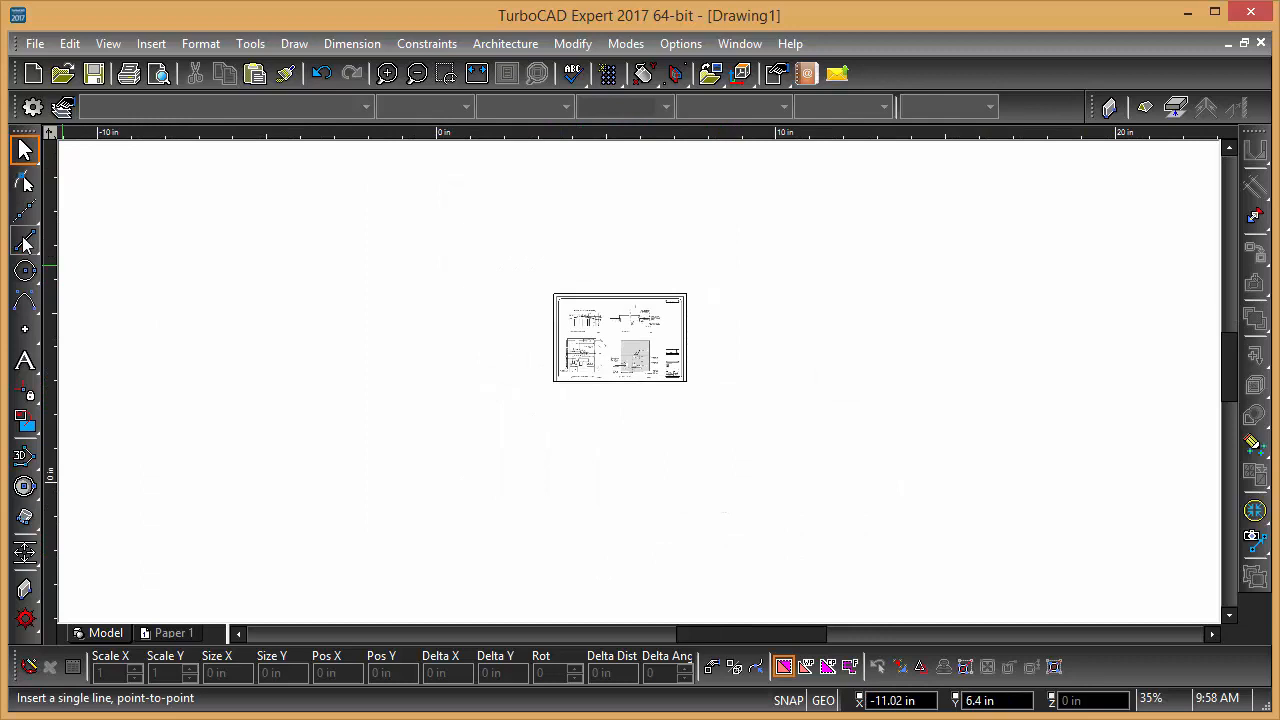
click(24, 240)
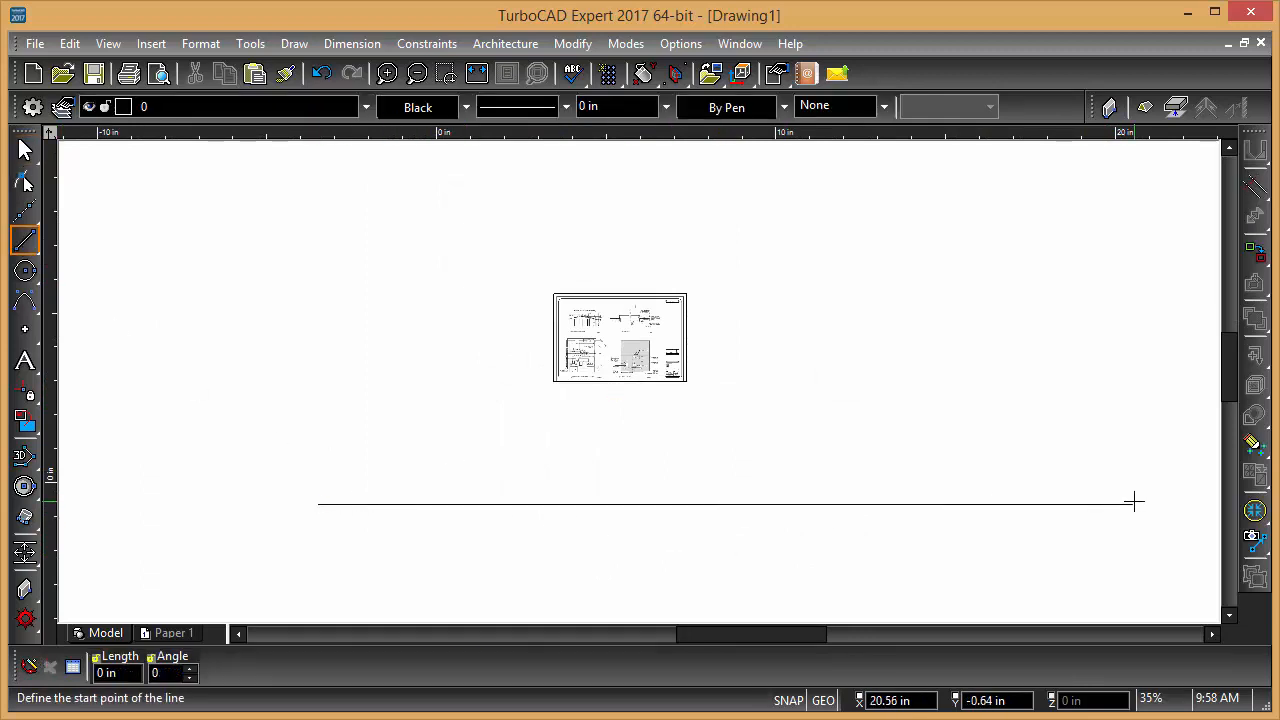
mouse_move(756, 408)
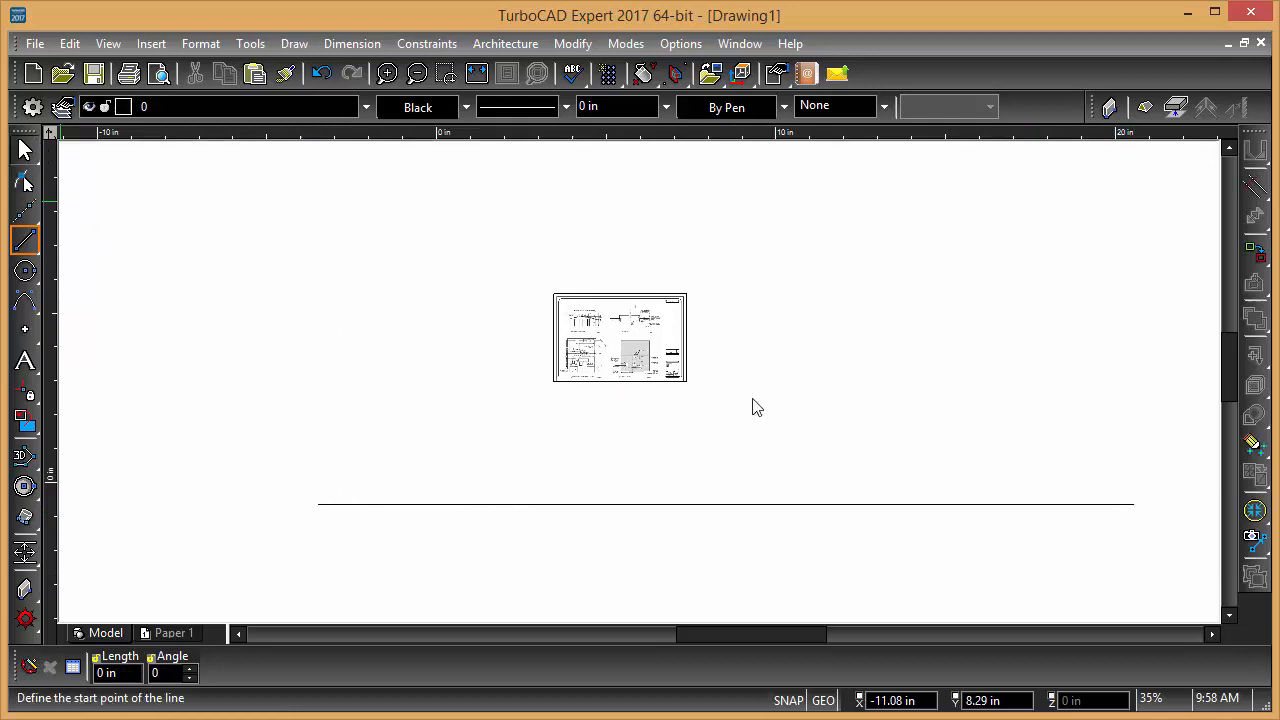
click(620, 336)
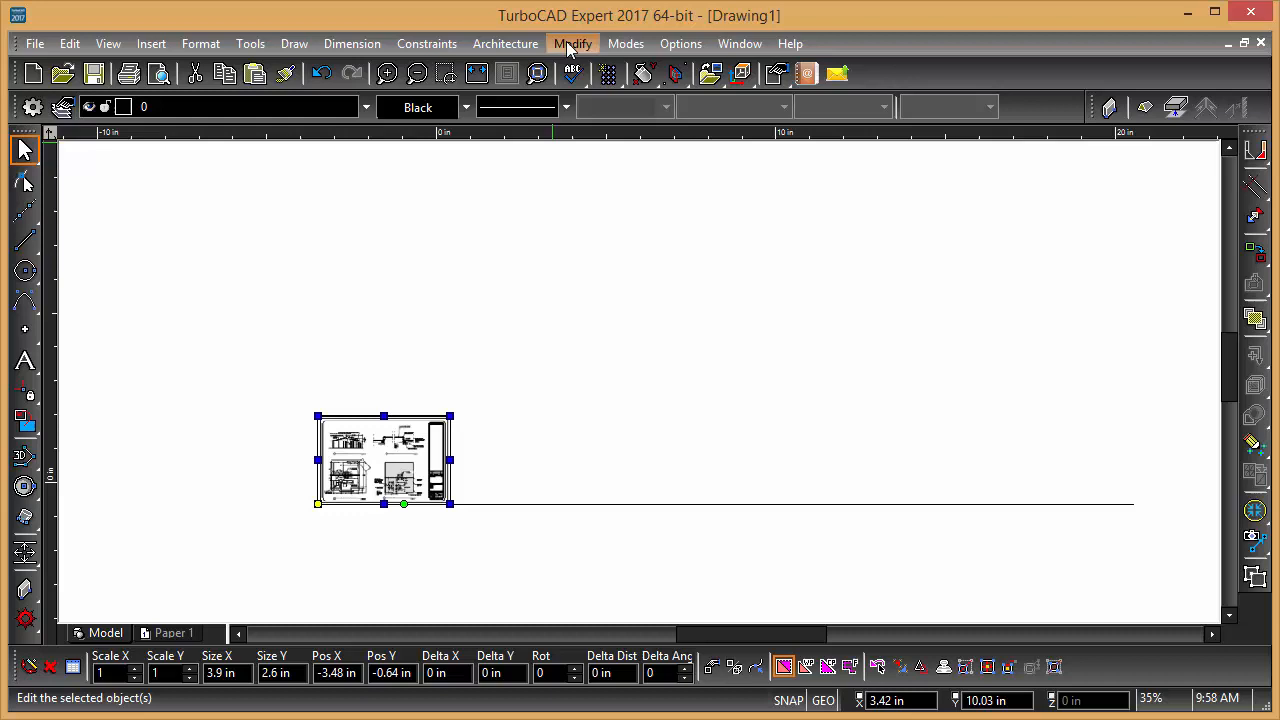
- Scale the underlay from its lower-left corner to the far-right destination point
click(572, 44)
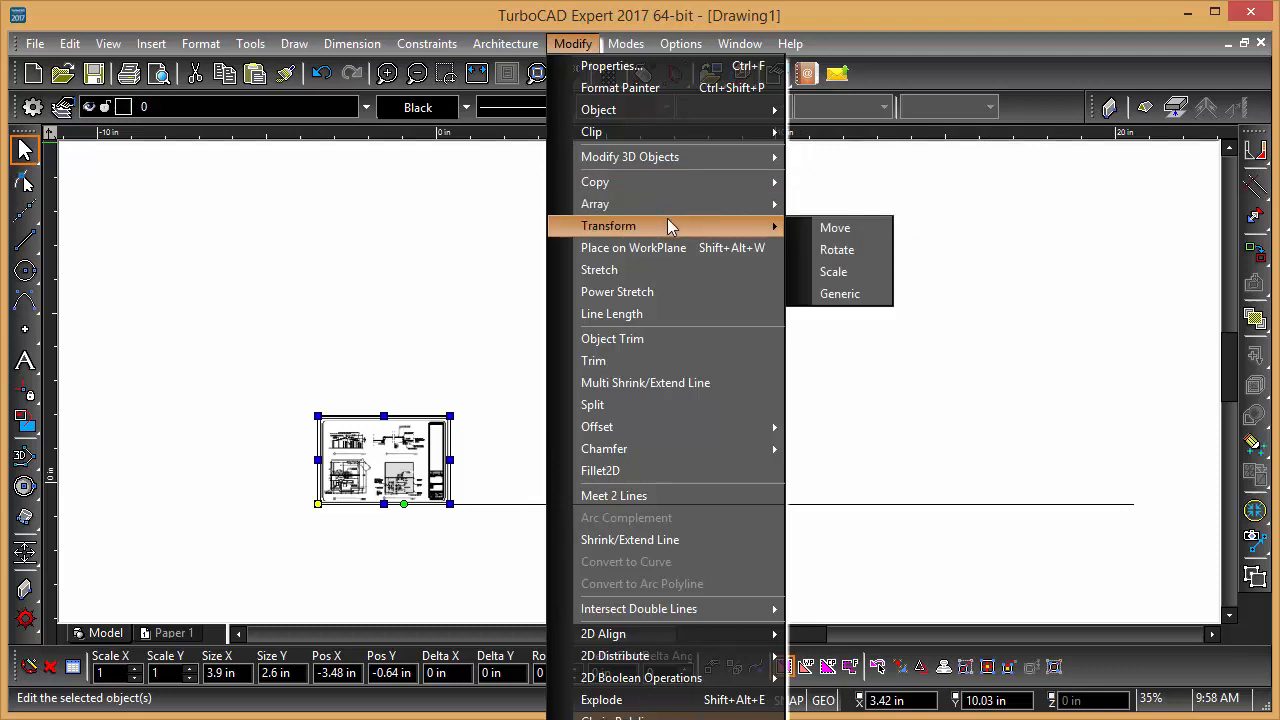
click(832, 272)
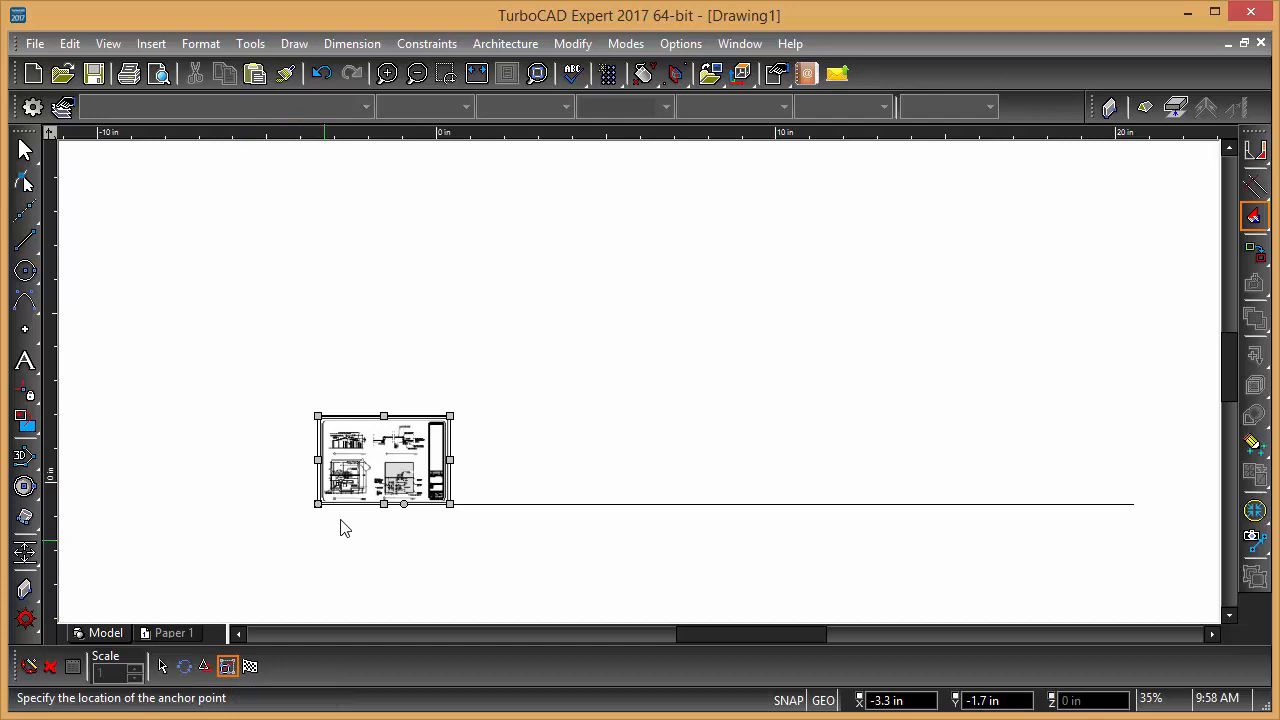
click(318, 504)
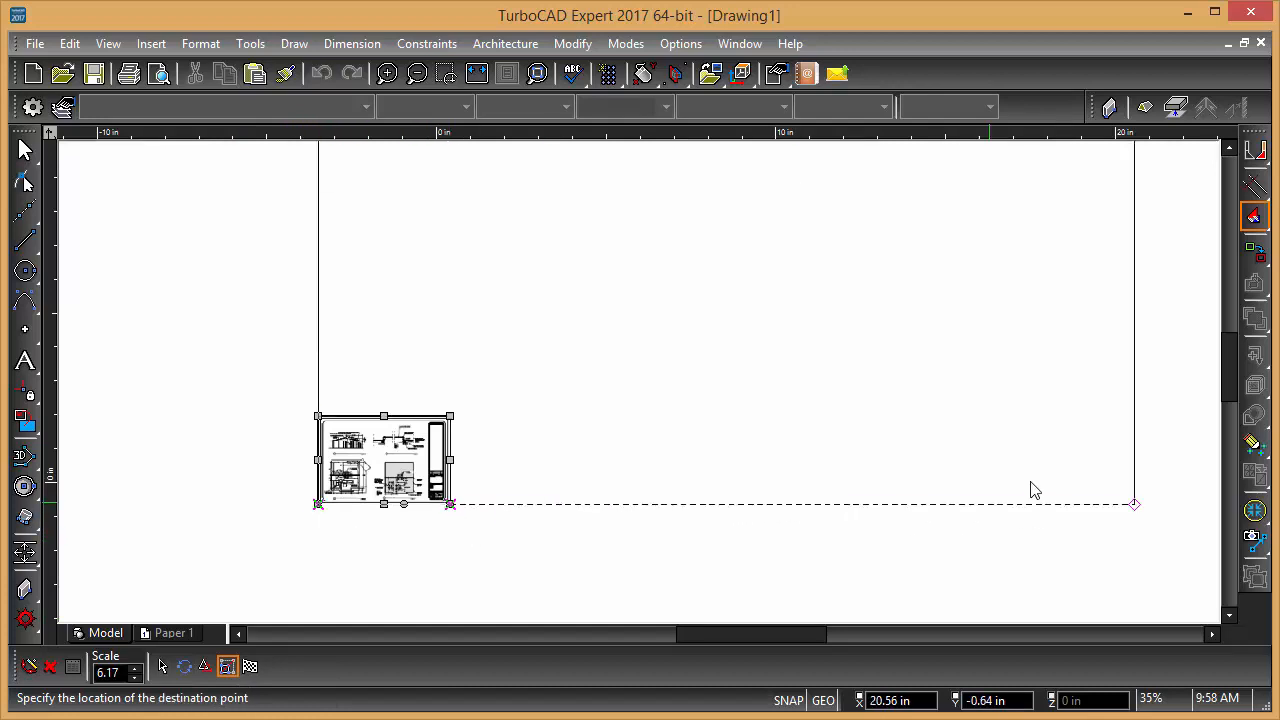
mouse_move(1144, 512)
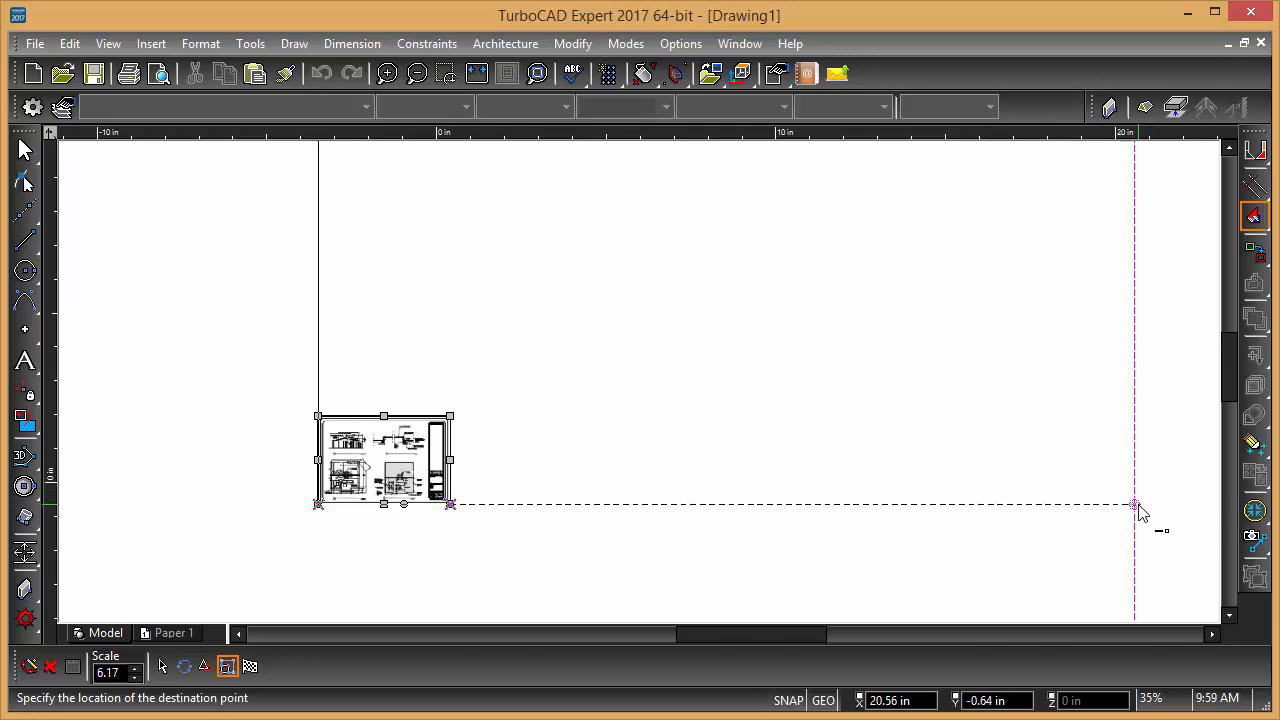
click(1136, 504)
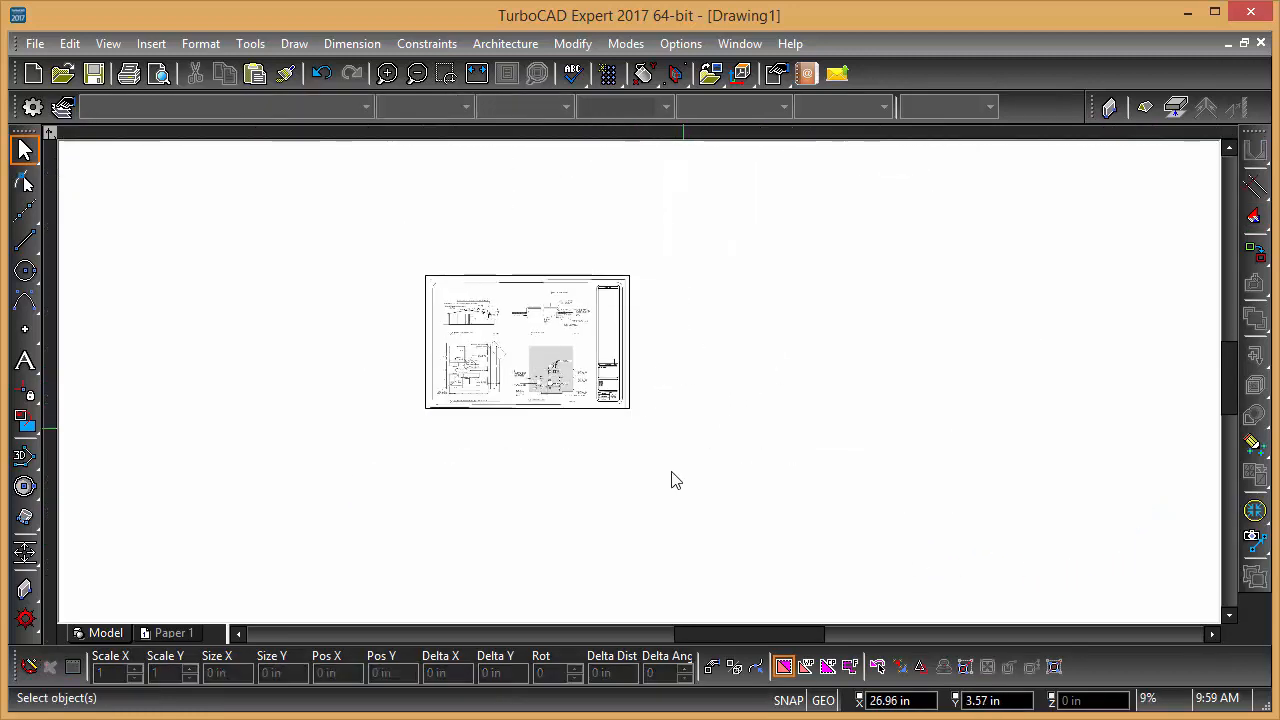
- Assign Dynamic Examine to the Hold + Shift + Ctrl wheel combination in Additional Devices Setup
right_click(676, 480)
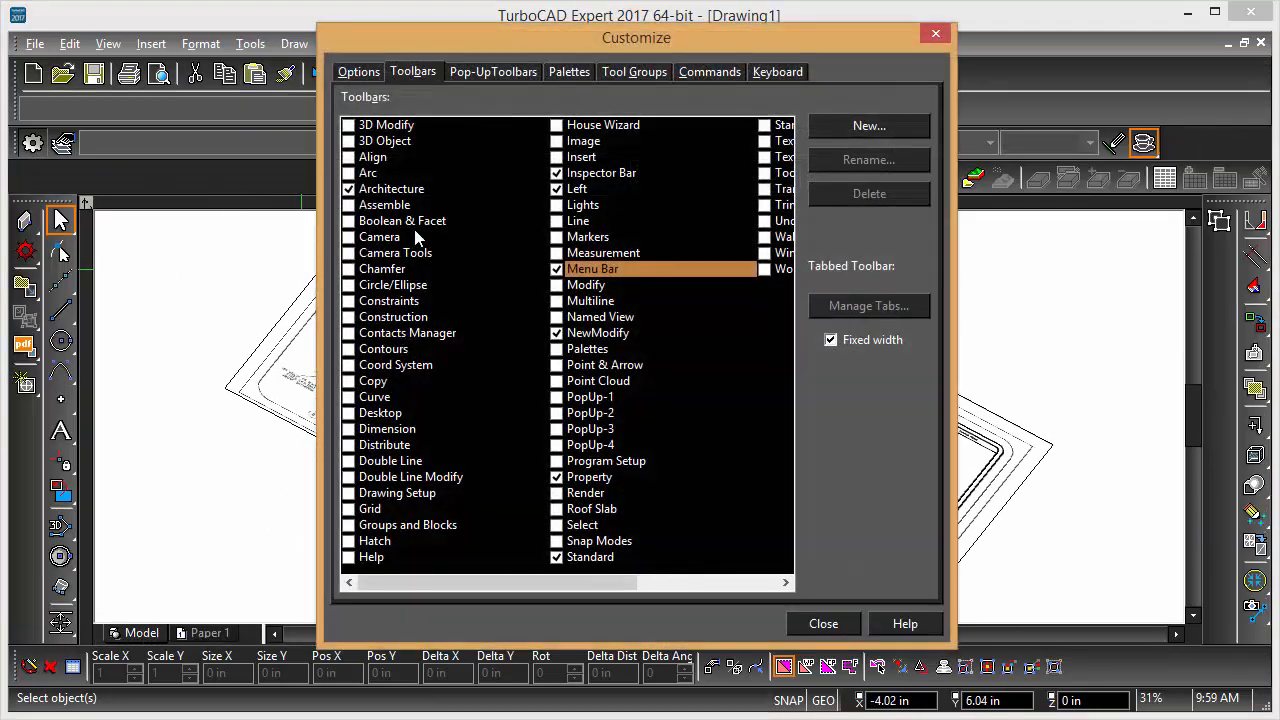
click(356, 72)
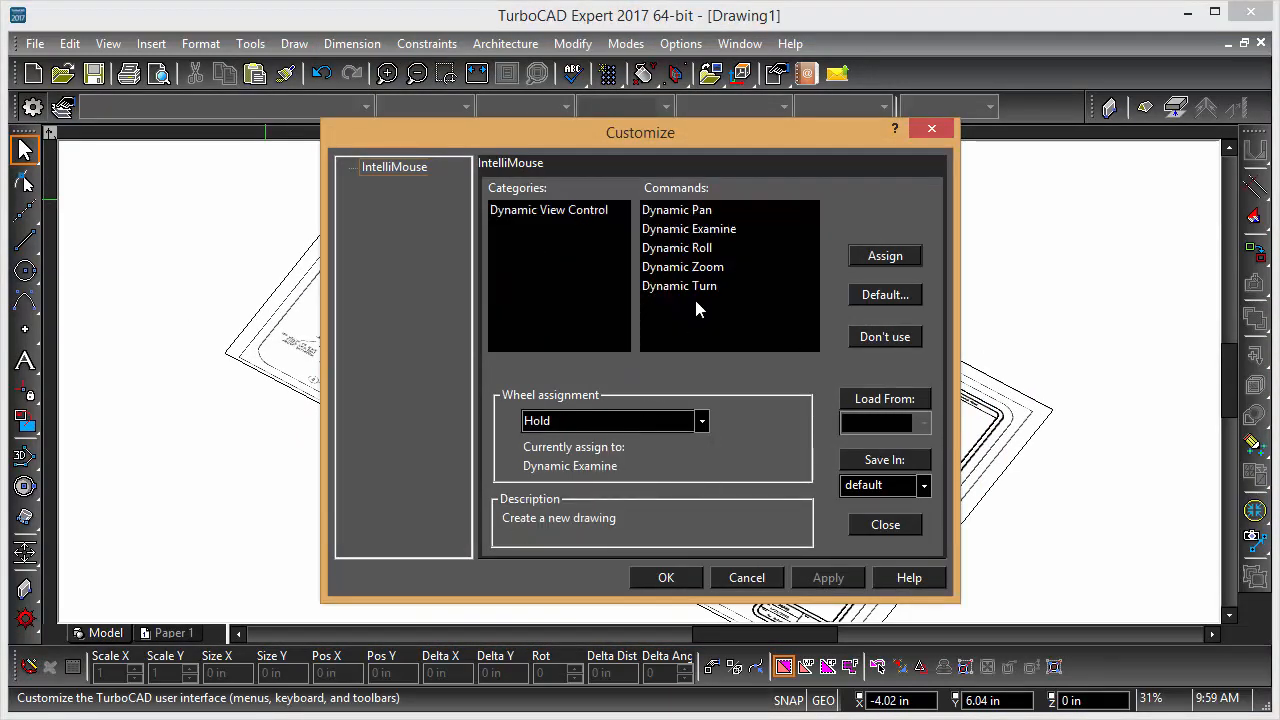
click(676, 210)
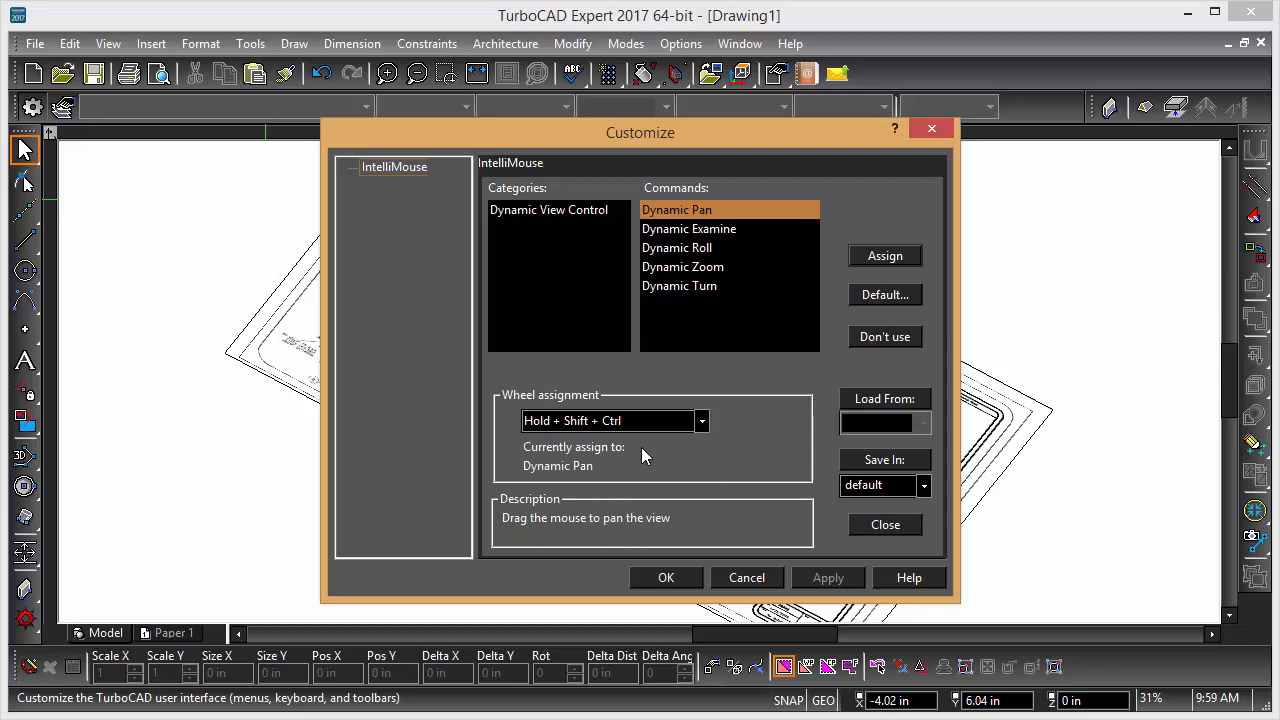
click(688, 228)
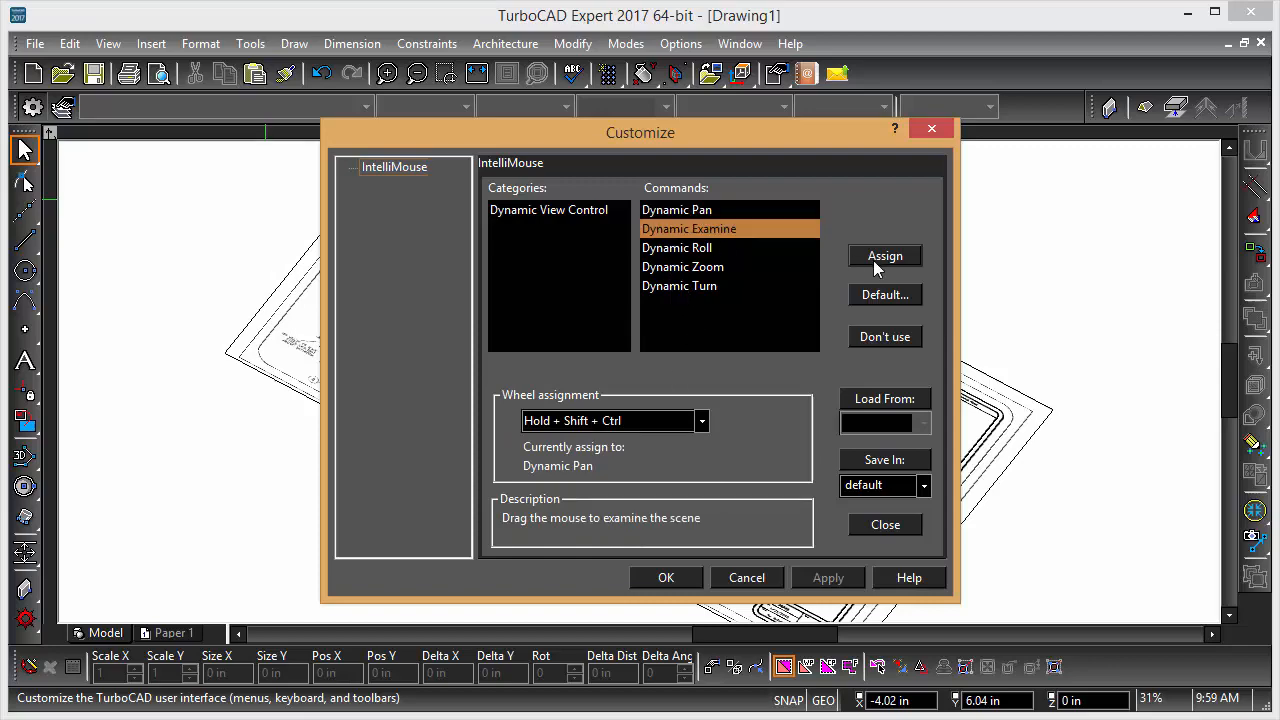
click(884, 524)
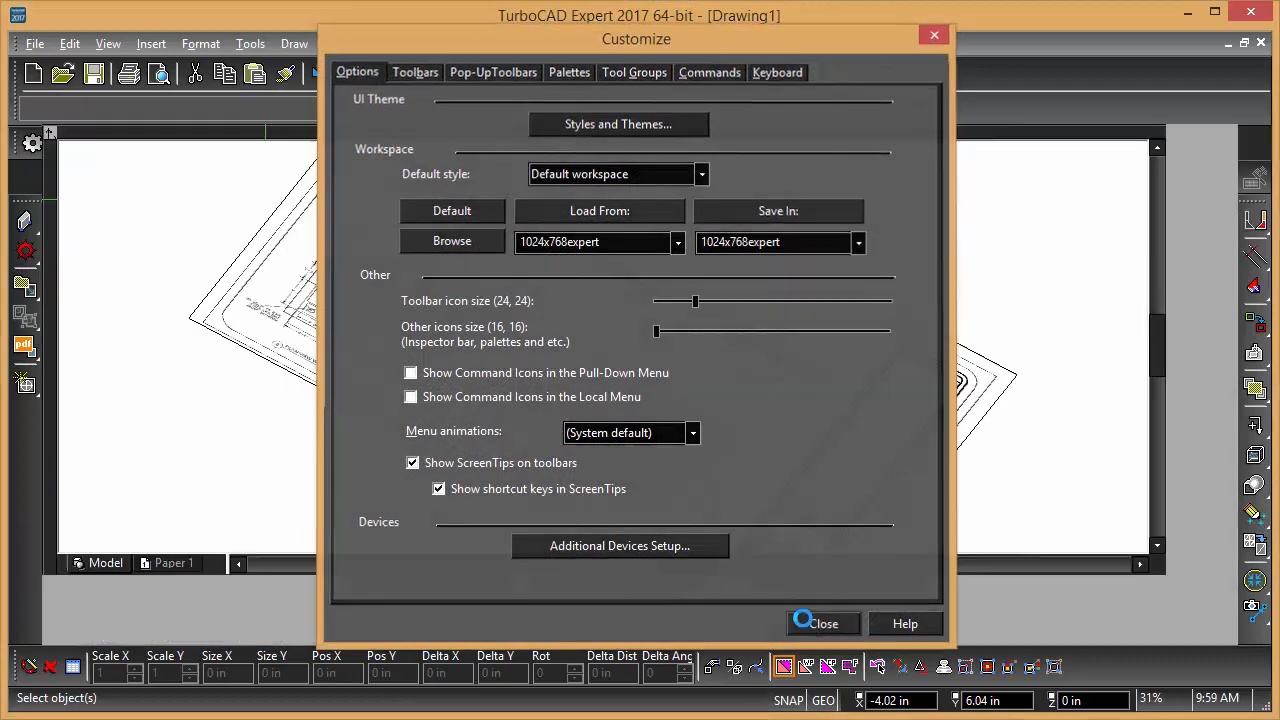
click(824, 624)
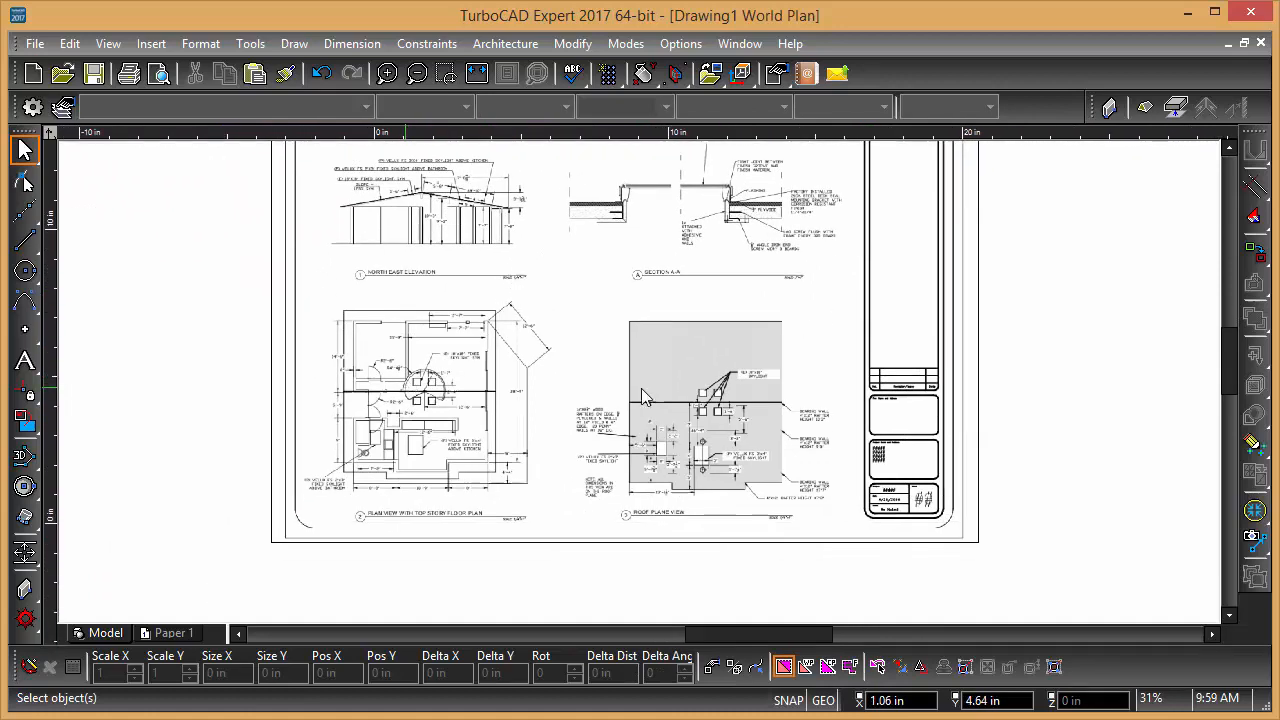
scroll(down, 3)
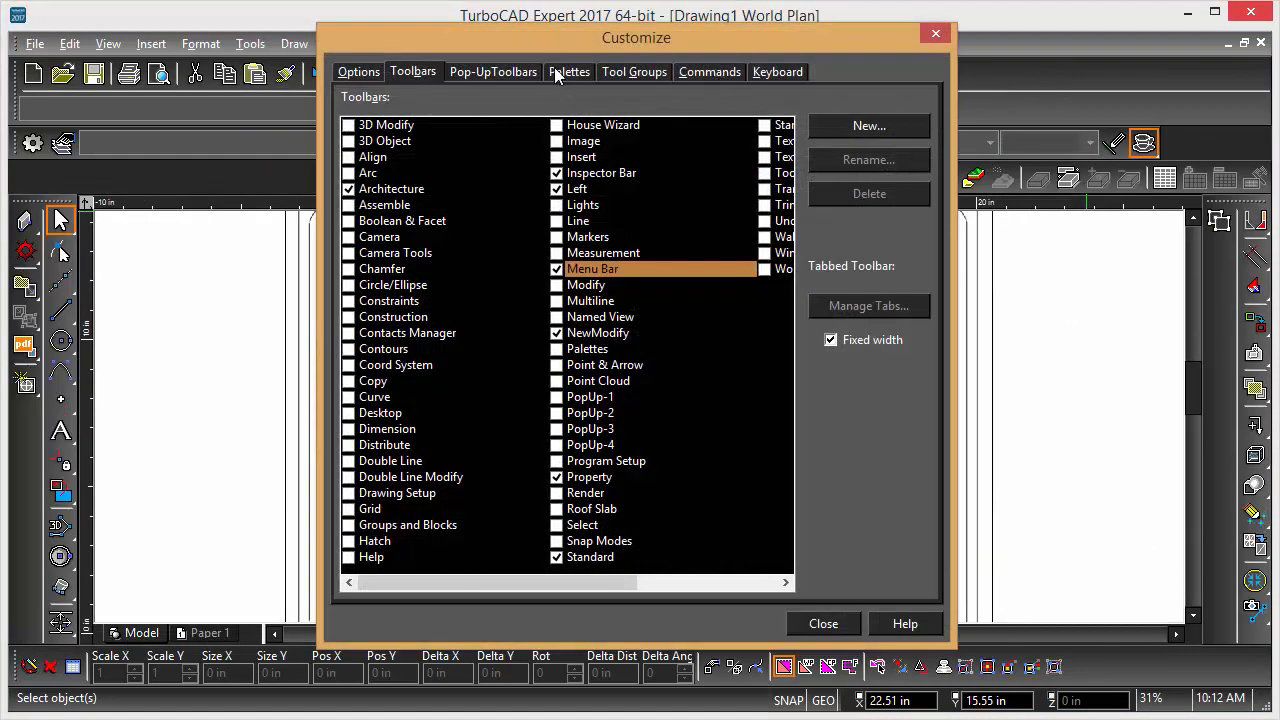
- Enable the Selection Info palette under Customize > Palettes and close the floating WorkPlane window
click(568, 72)
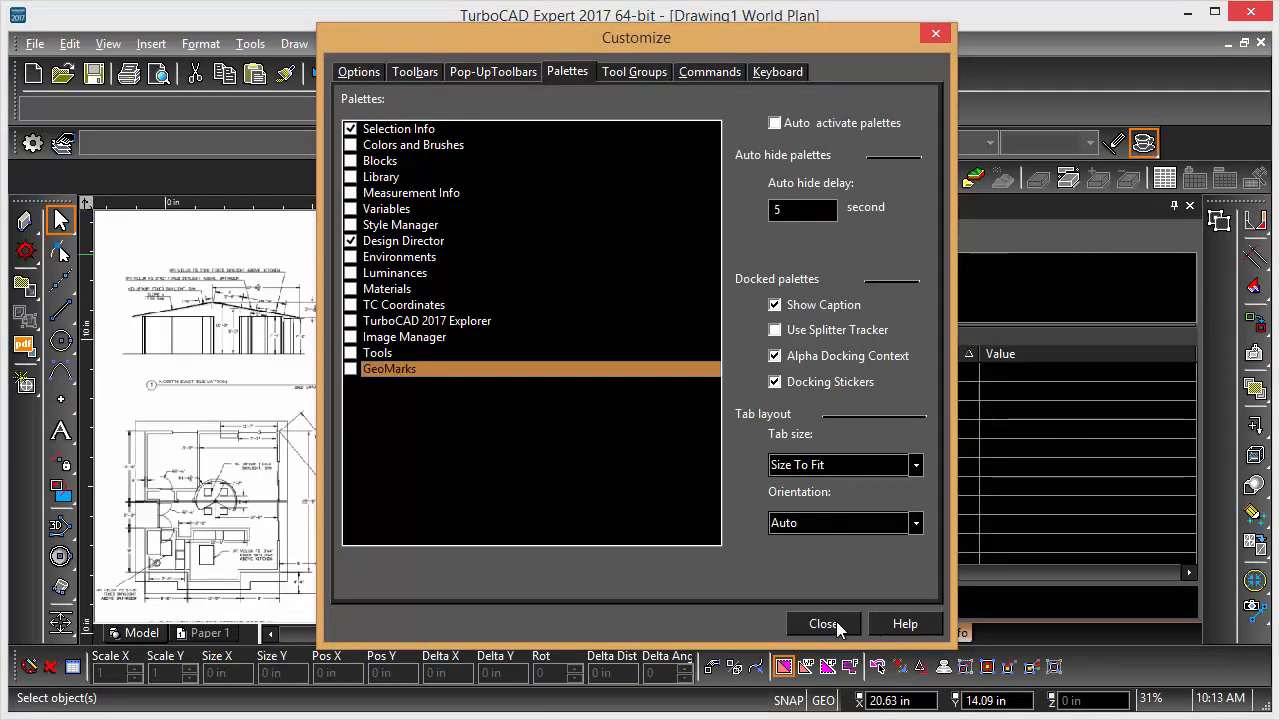
click(824, 624)
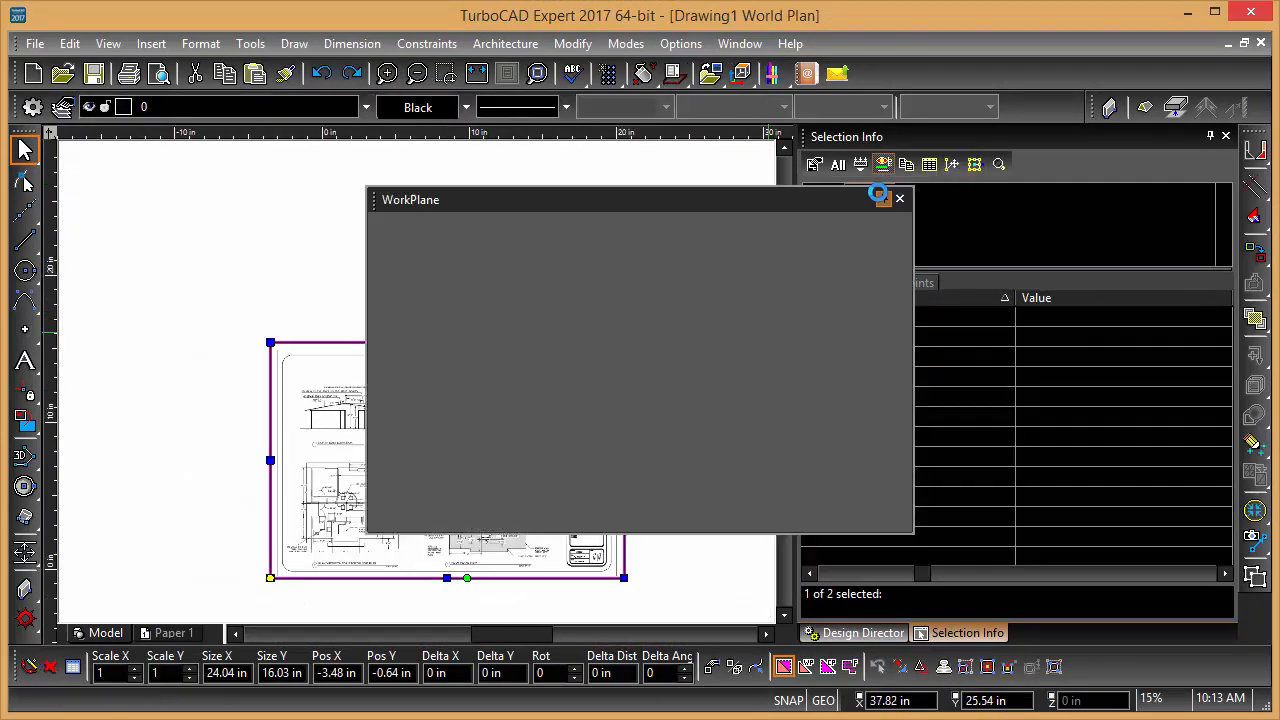
click(898, 198)
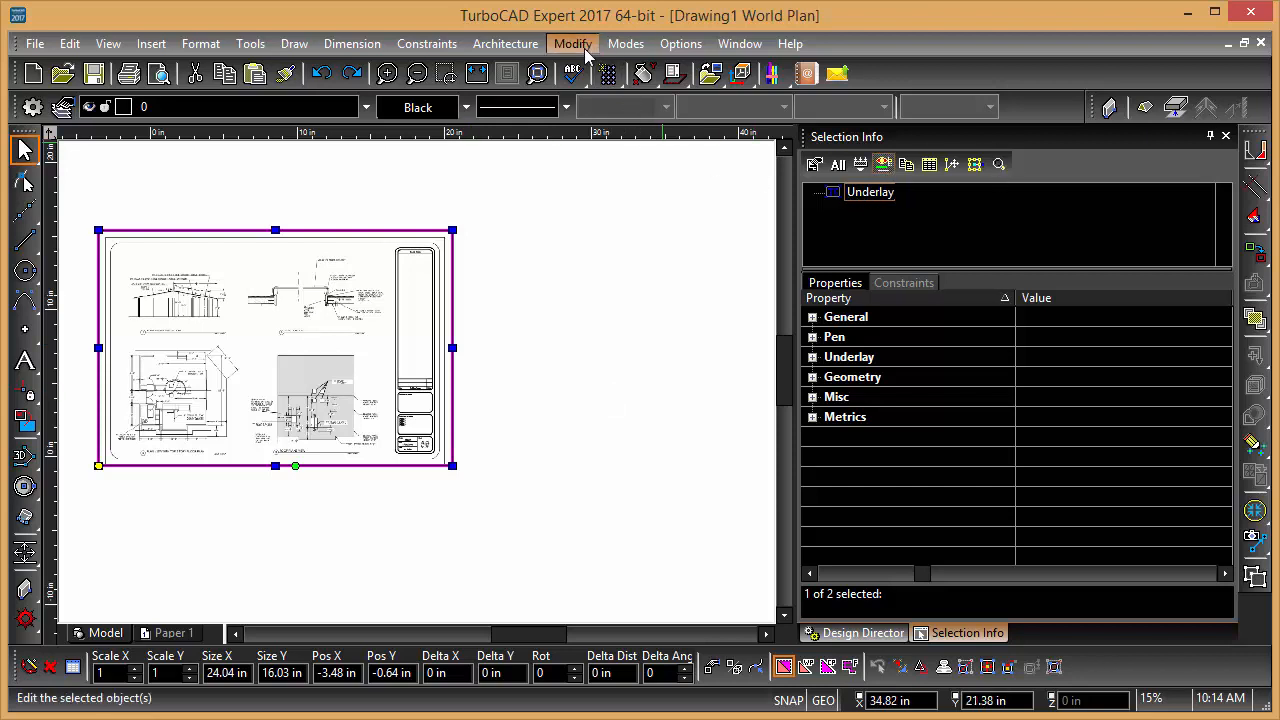
- Convert the underlay into geometry via the Modify menu and select the resulting block
click(572, 44)
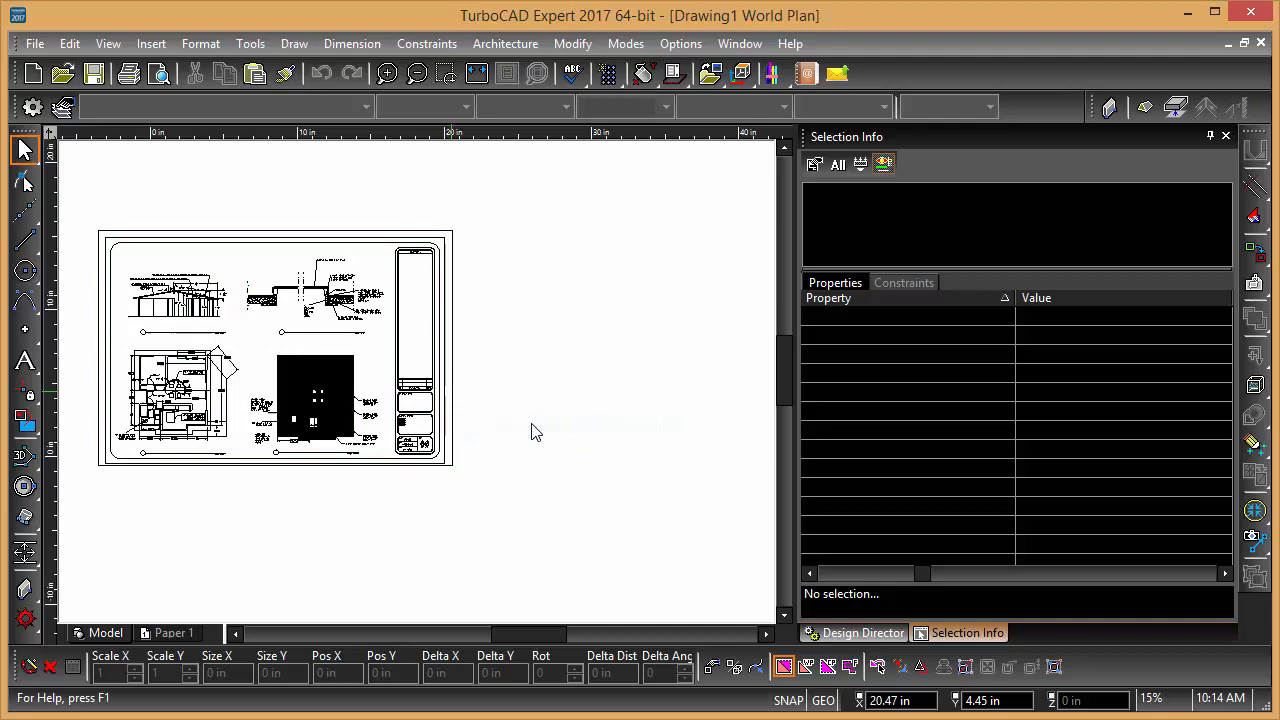
click(276, 350)
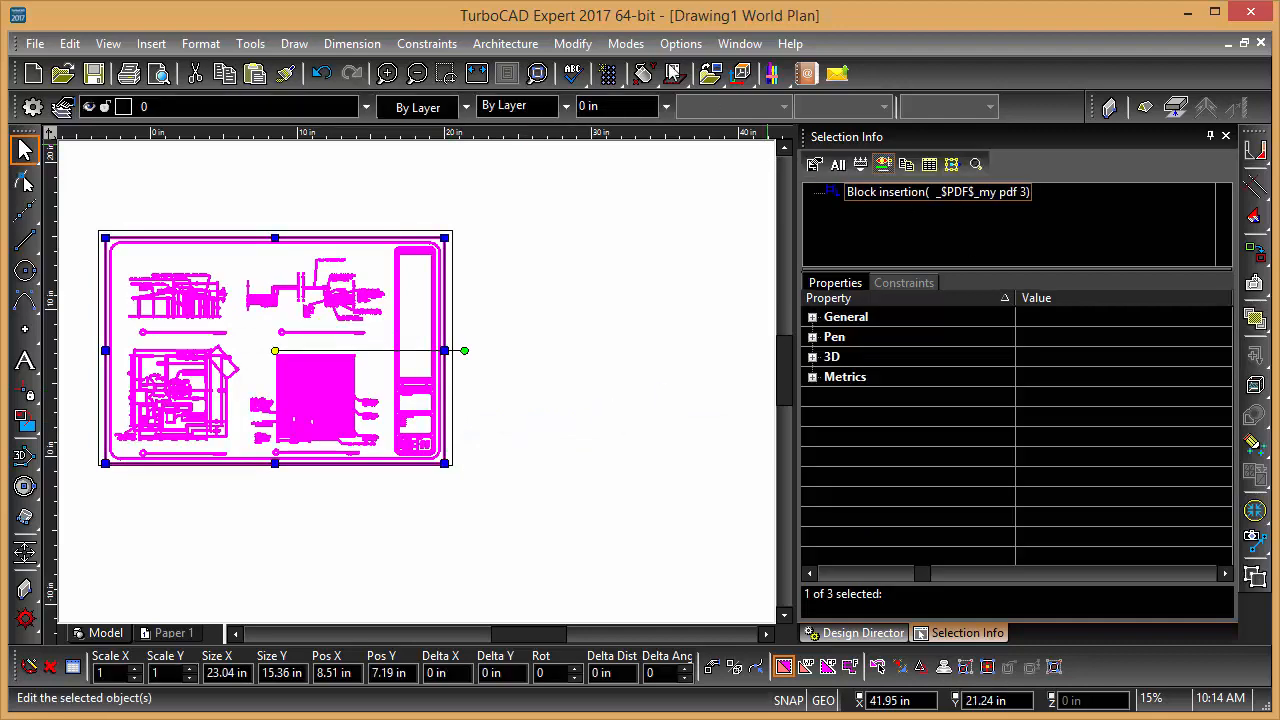
click(572, 44)
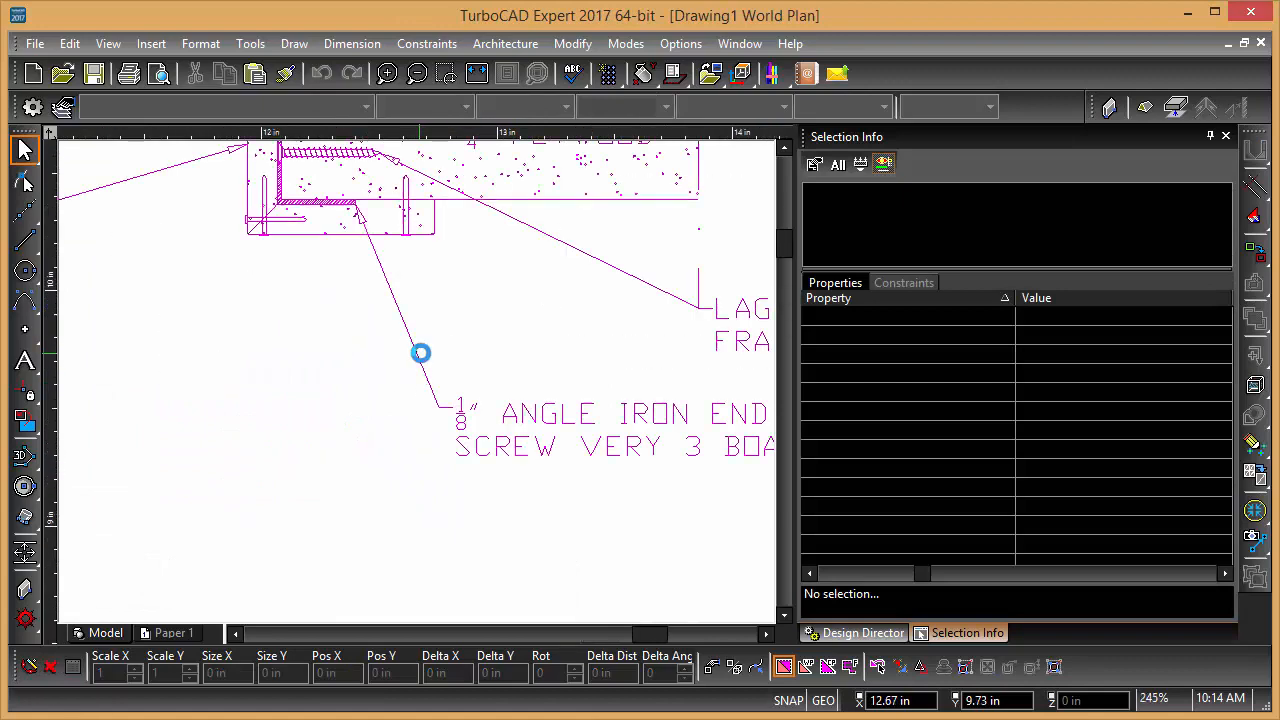
- Explode the selected PDF graphics with Modify > Explode and expand the group in the selection tree
click(420, 352)
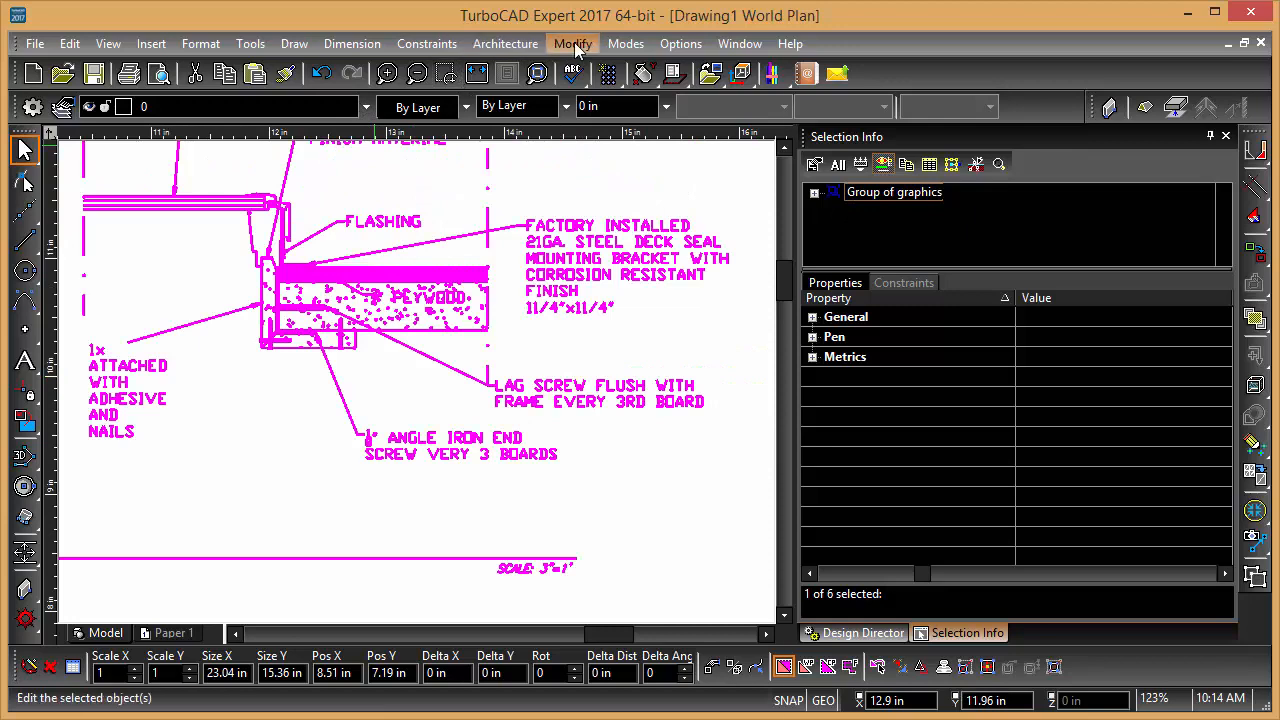
click(572, 44)
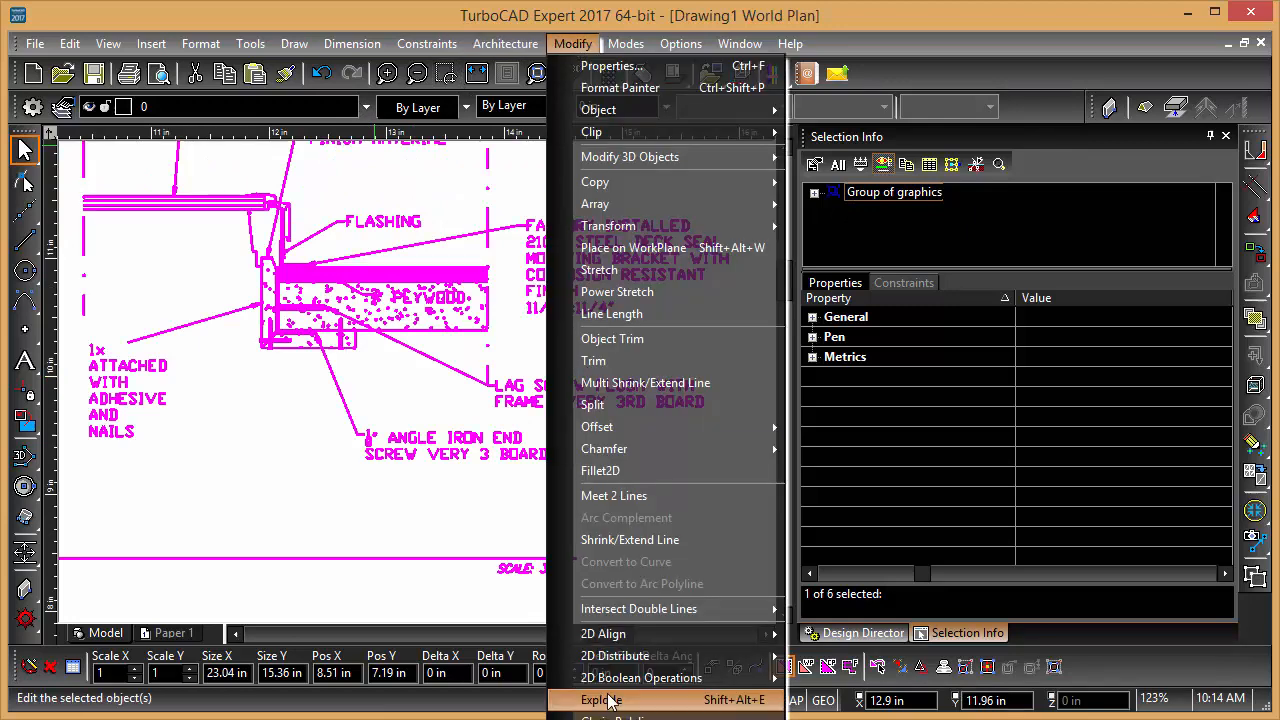
click(600, 700)
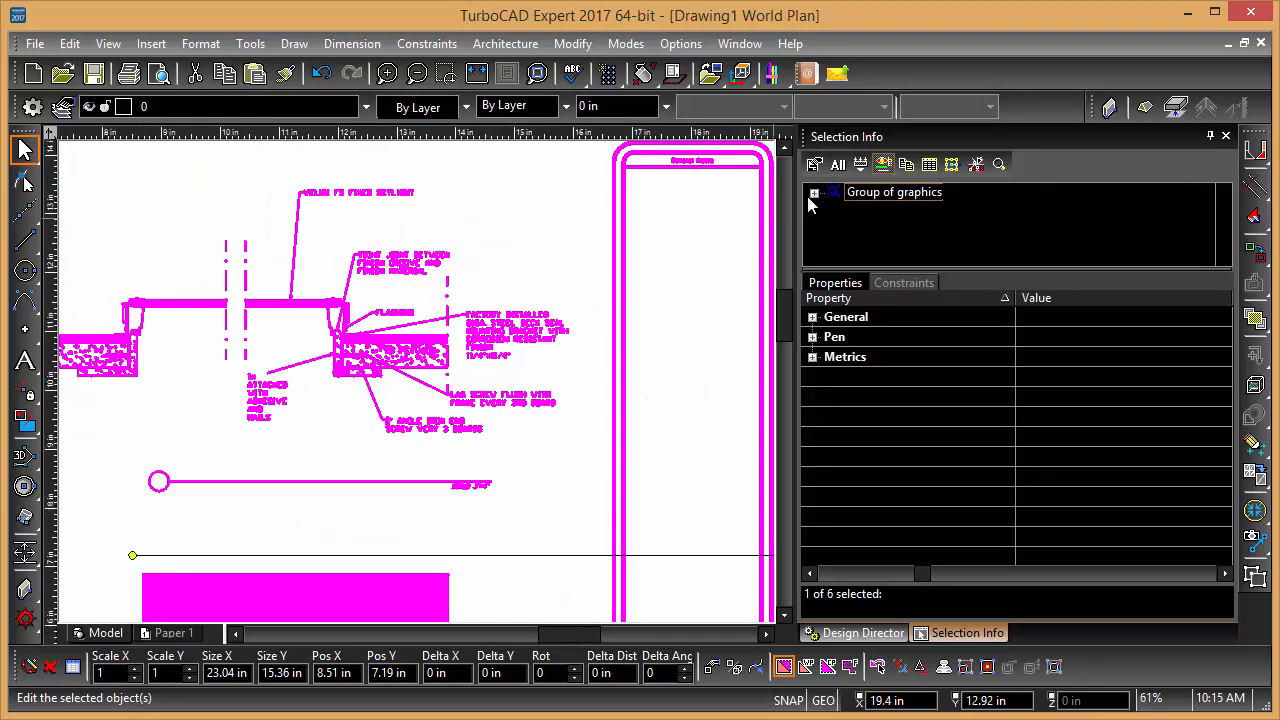
click(814, 192)
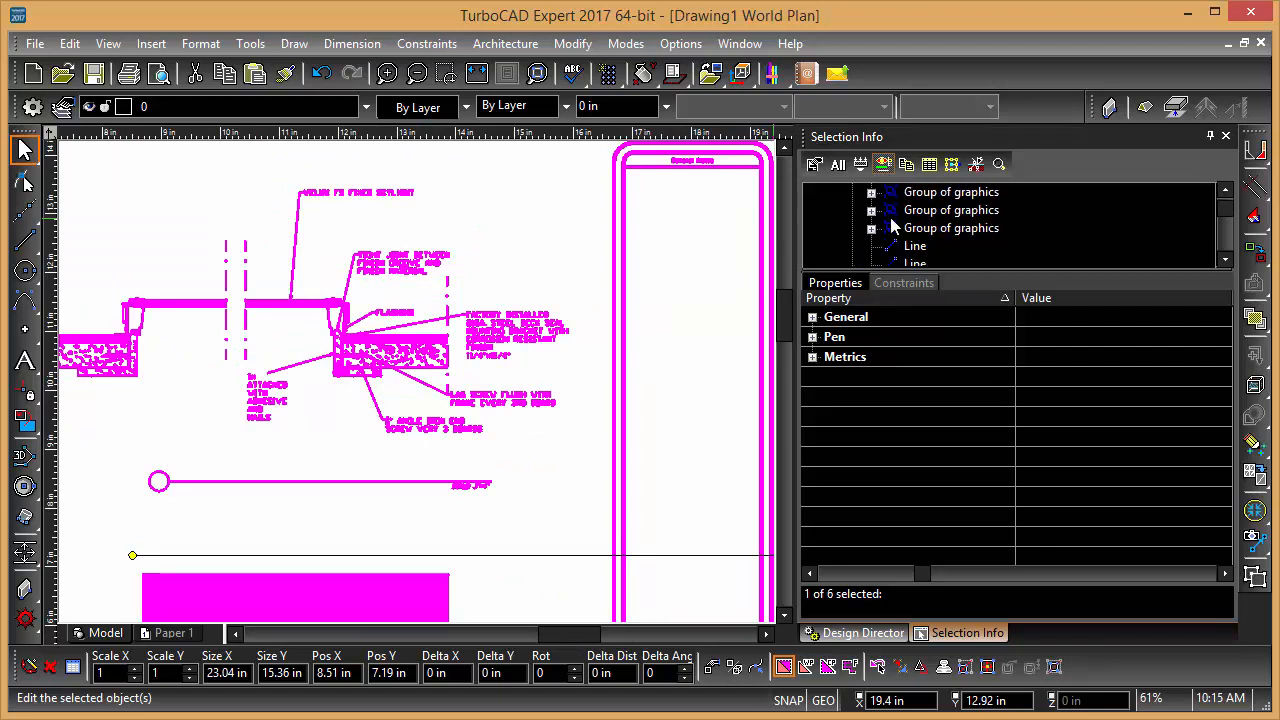
scroll(down, 3)
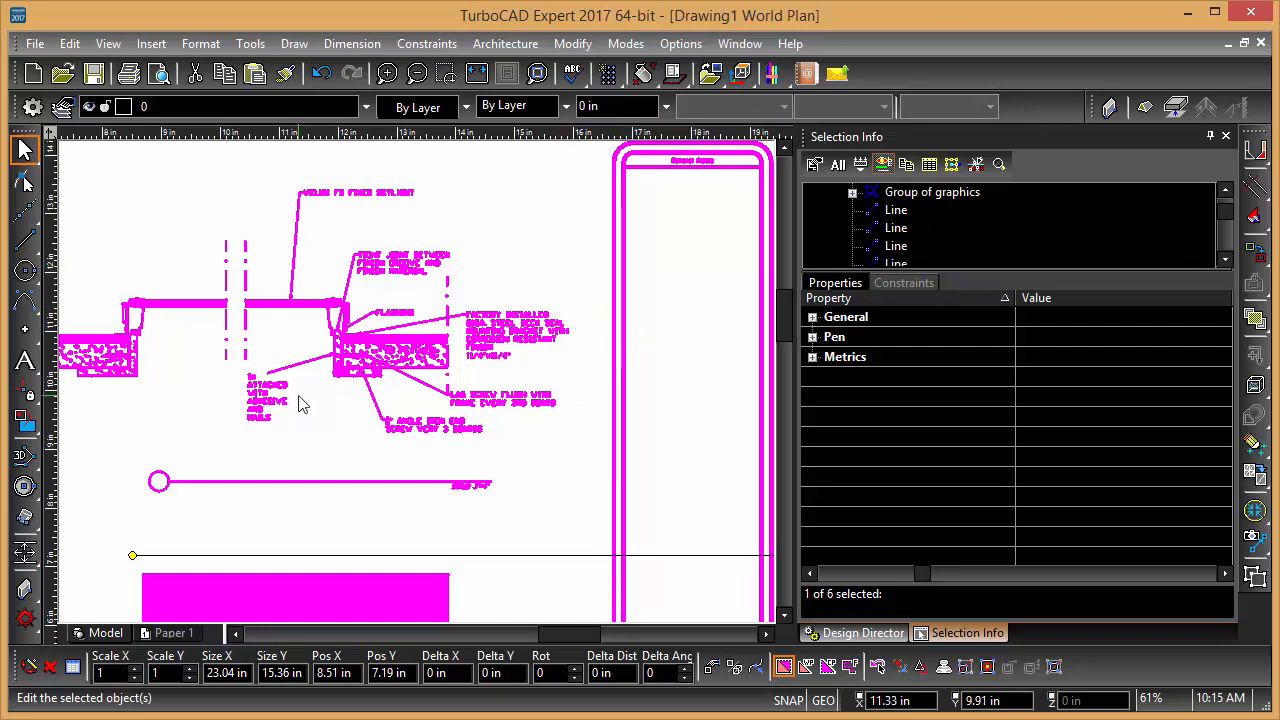
mouse_move(304, 404)
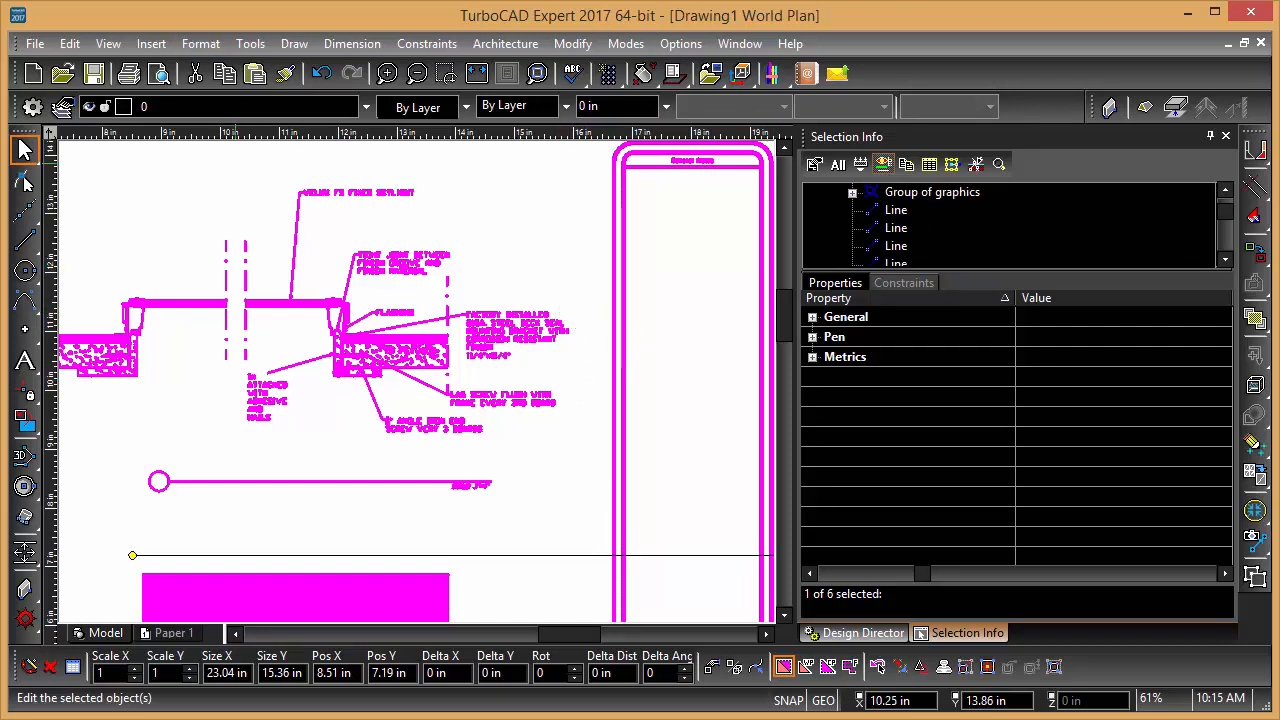